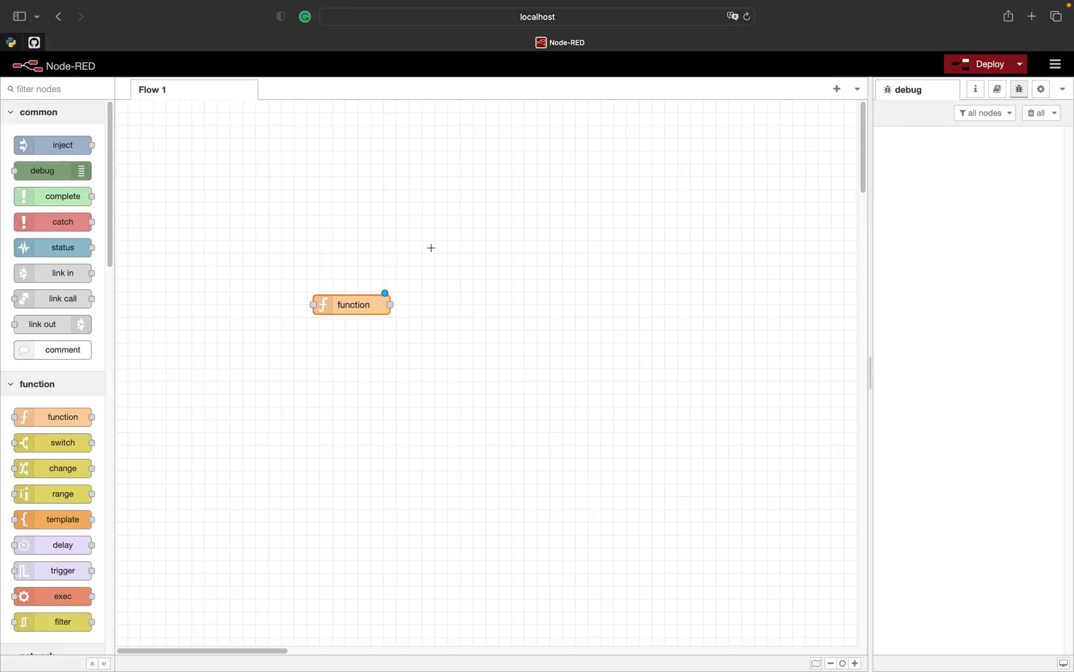
- Name the function node WARN_ERROR and set its code to node.warn("Warning")
double_click(352, 305)
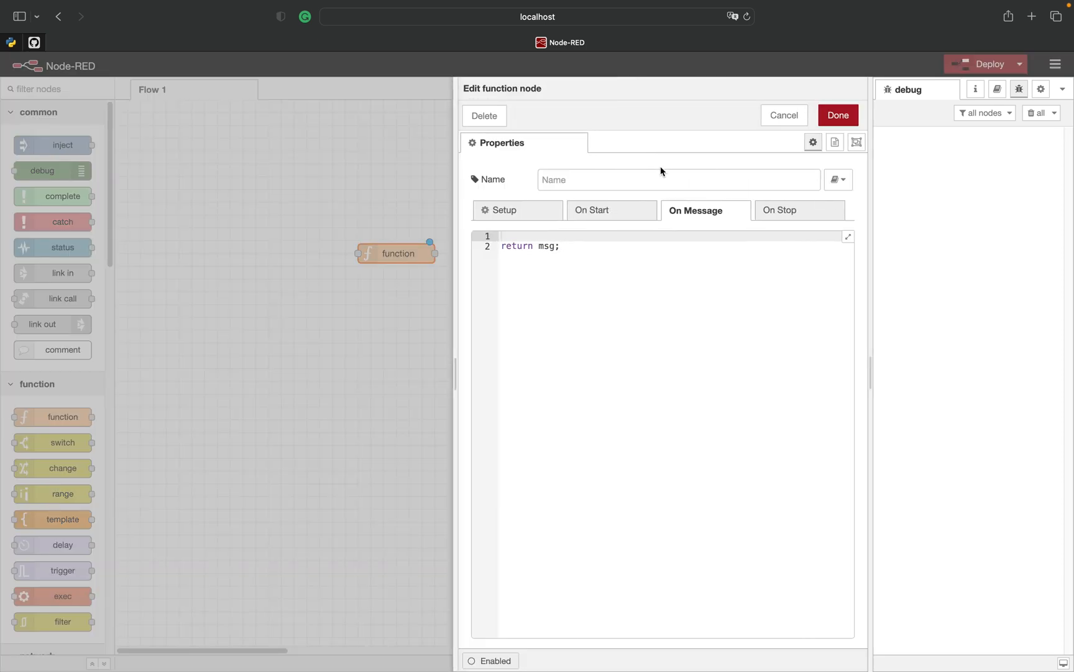
type("WARN_ERR")
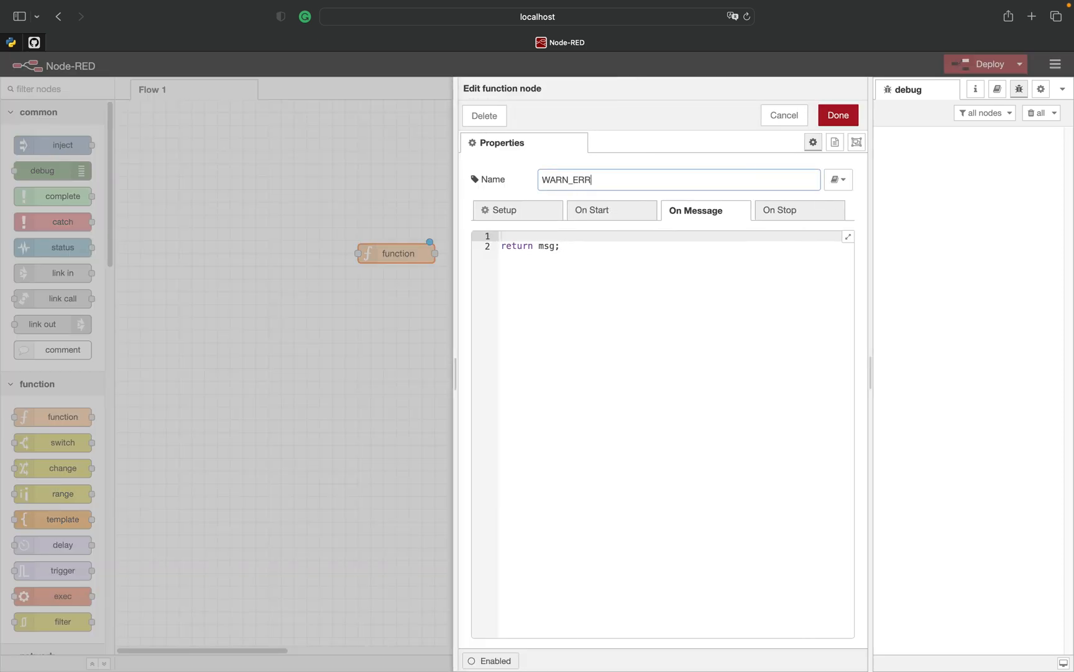
type("OR")
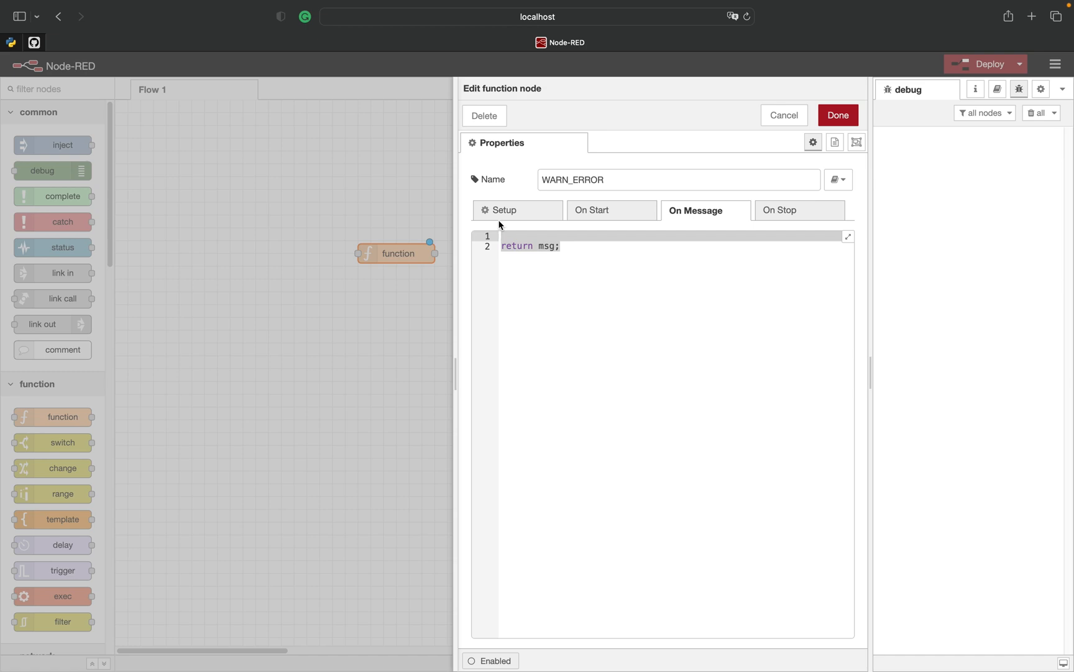
type("node.warn(\"Wa")
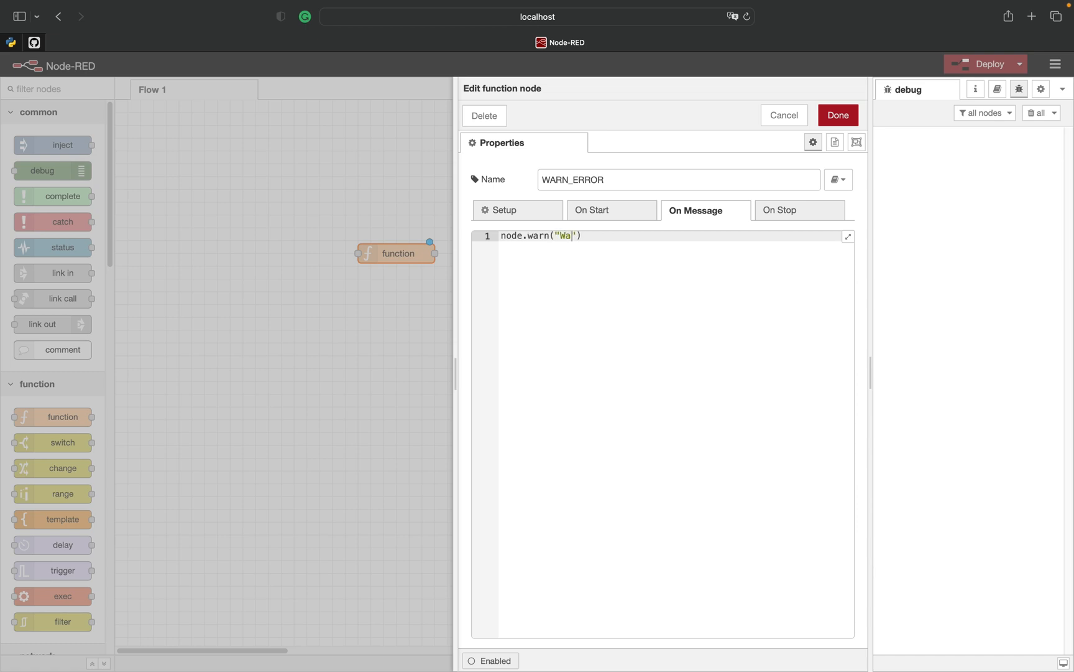
type("rning")
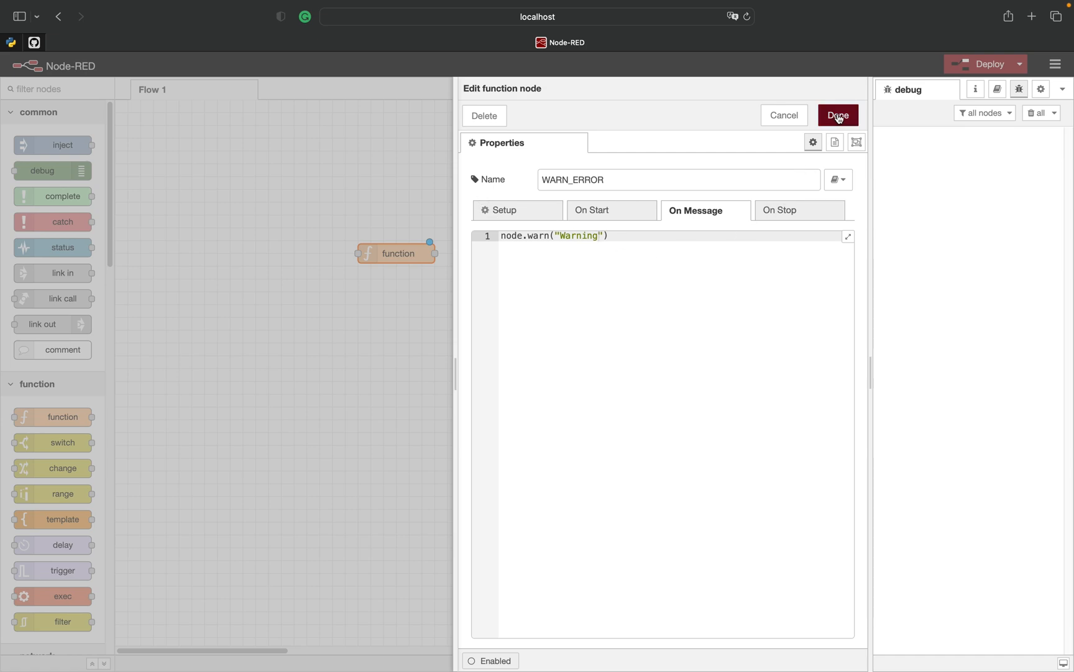
- Wire a timestamp inject into WARN_ERROR, deploy, and trigger it to log Warning
left_click(837, 116)
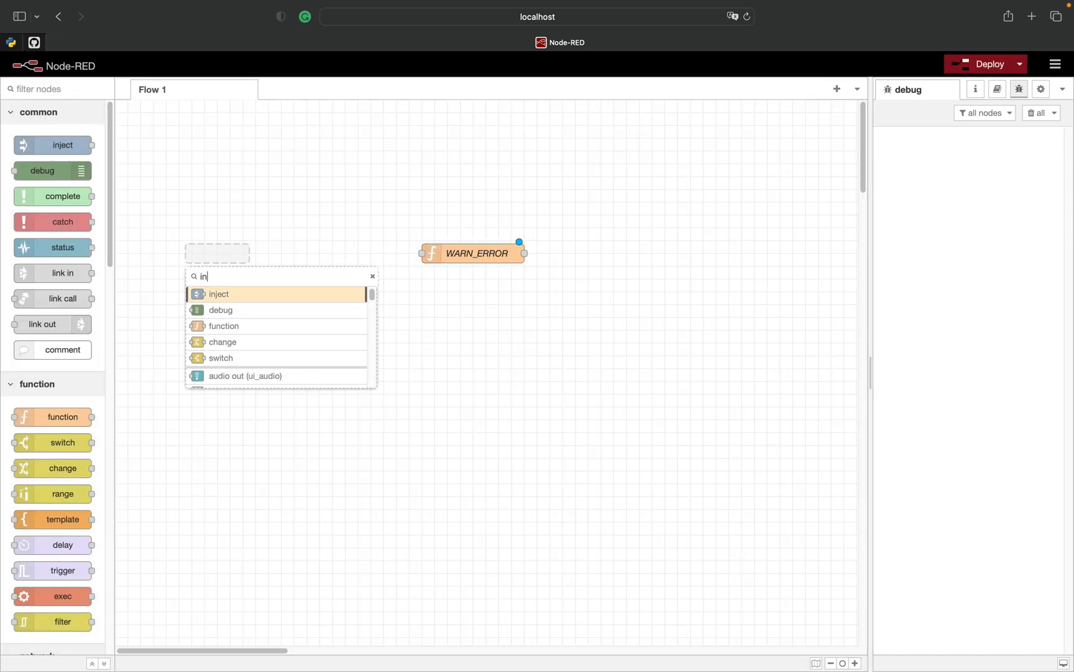
left_click(218, 293)
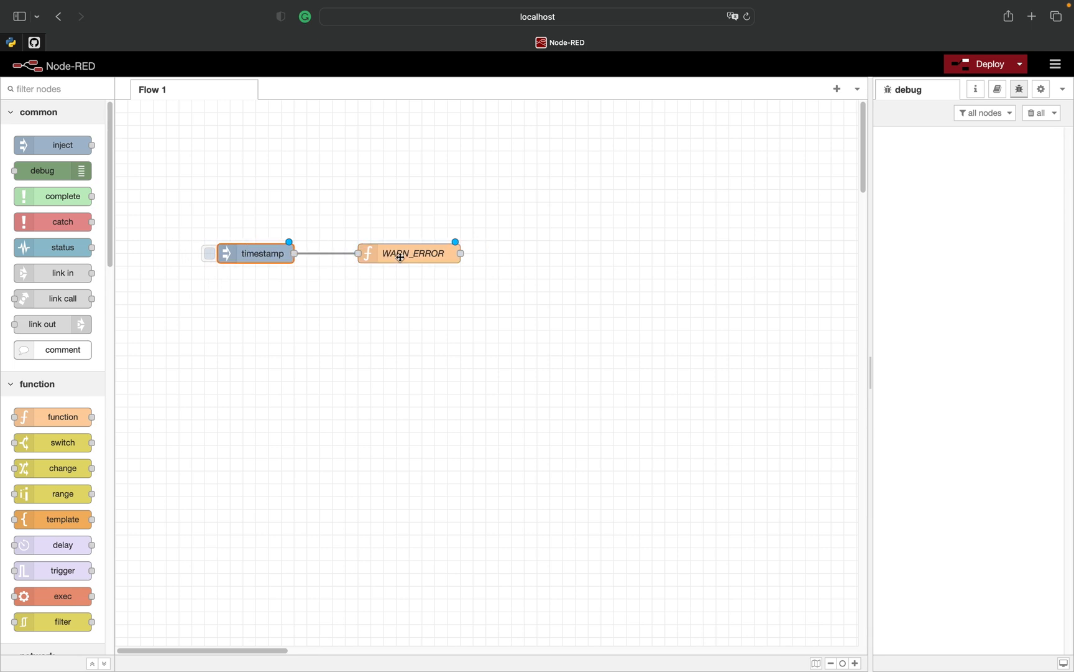
left_click(985, 63)
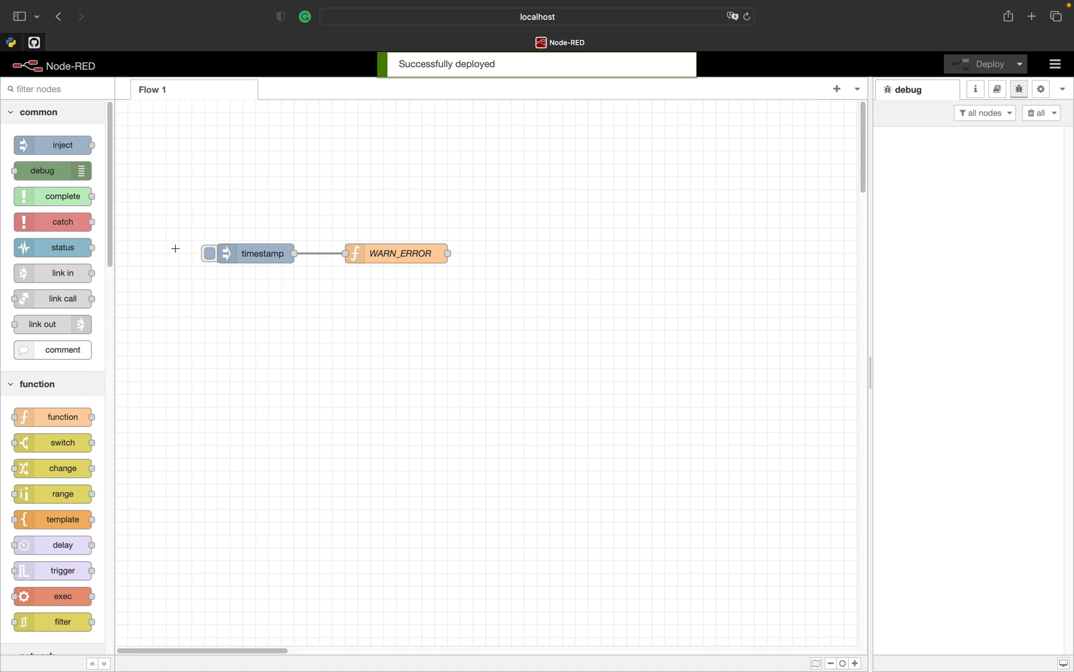
left_click(210, 252)
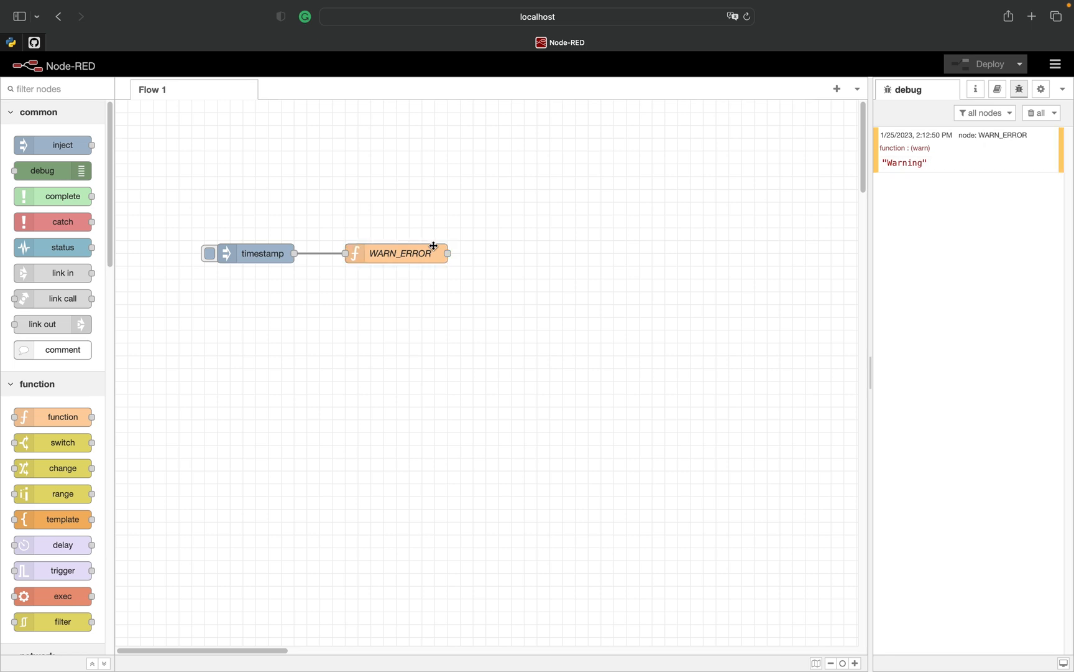
- Add node.error("Error") to WARN_ERROR, redeploy and trigger so both Warning and Error are logged
double_click(399, 252)
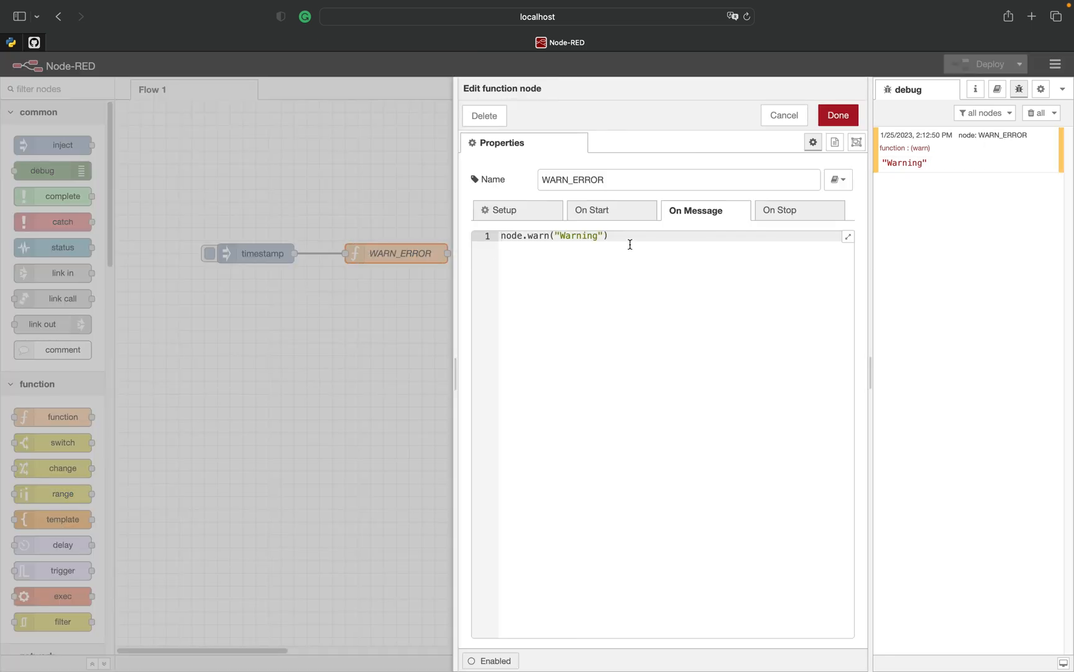
type("node.")
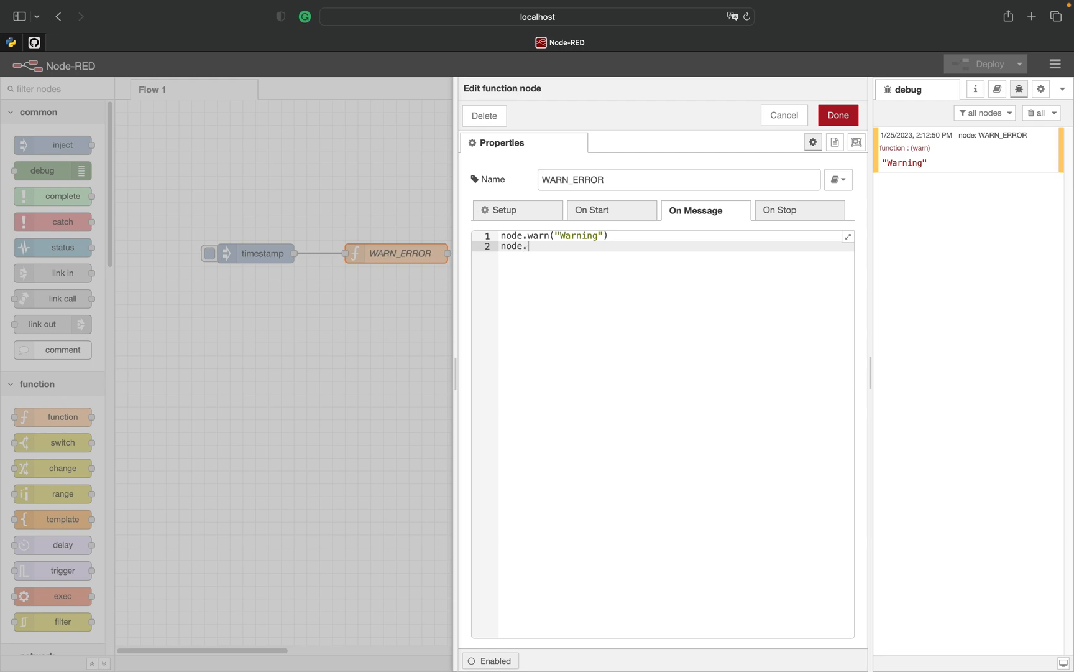
type("error(\"E\")")
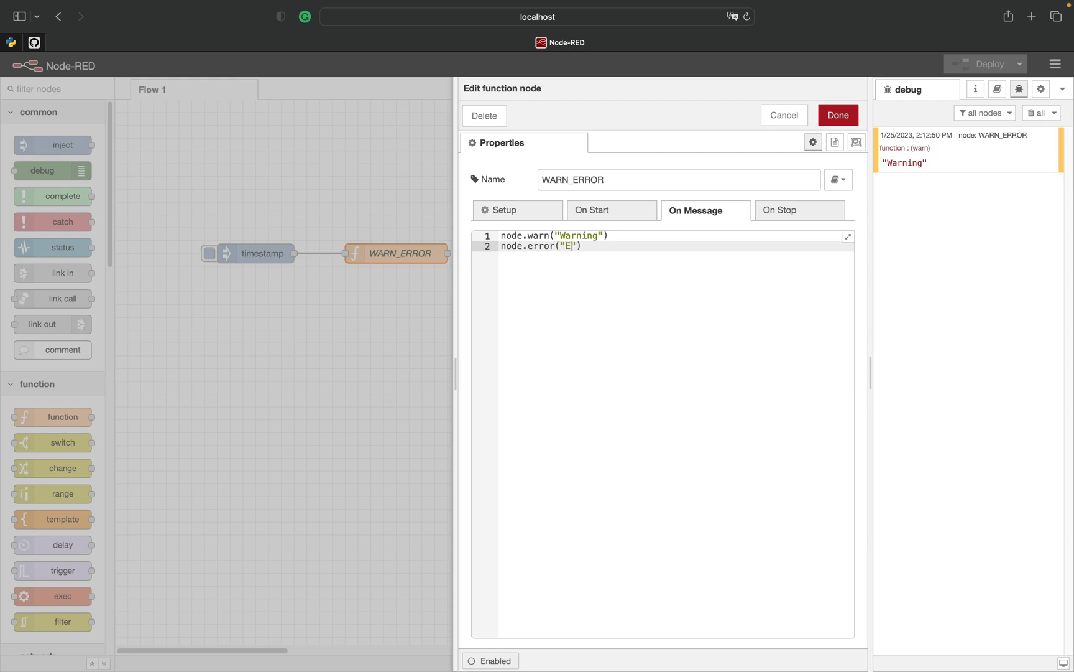
left_click(837, 115)
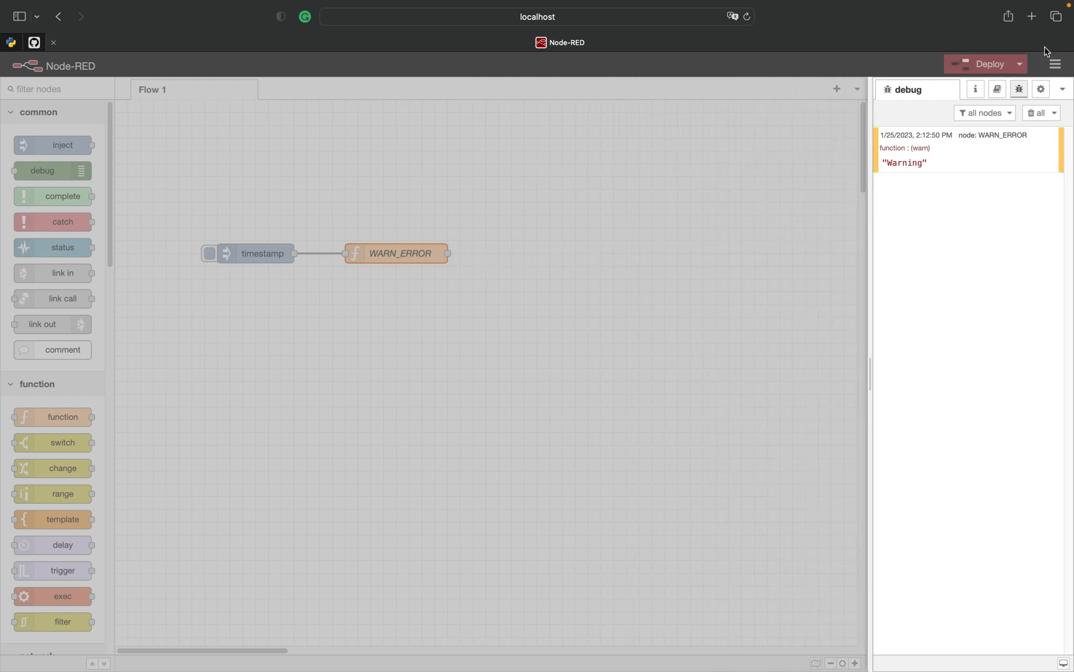
left_click(990, 63)
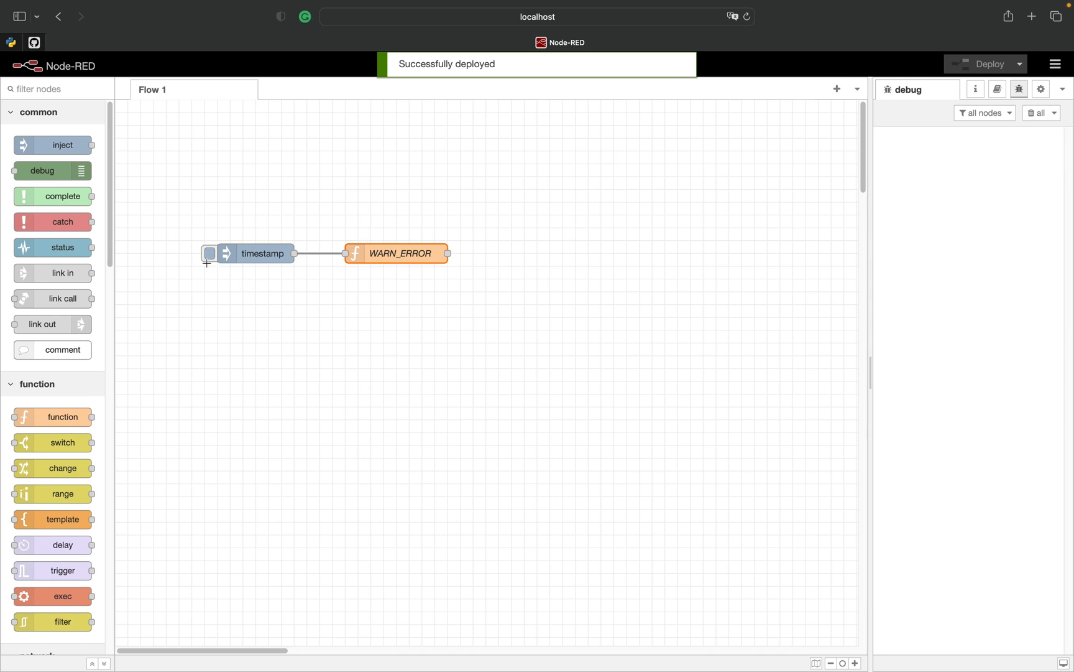
left_click(208, 252)
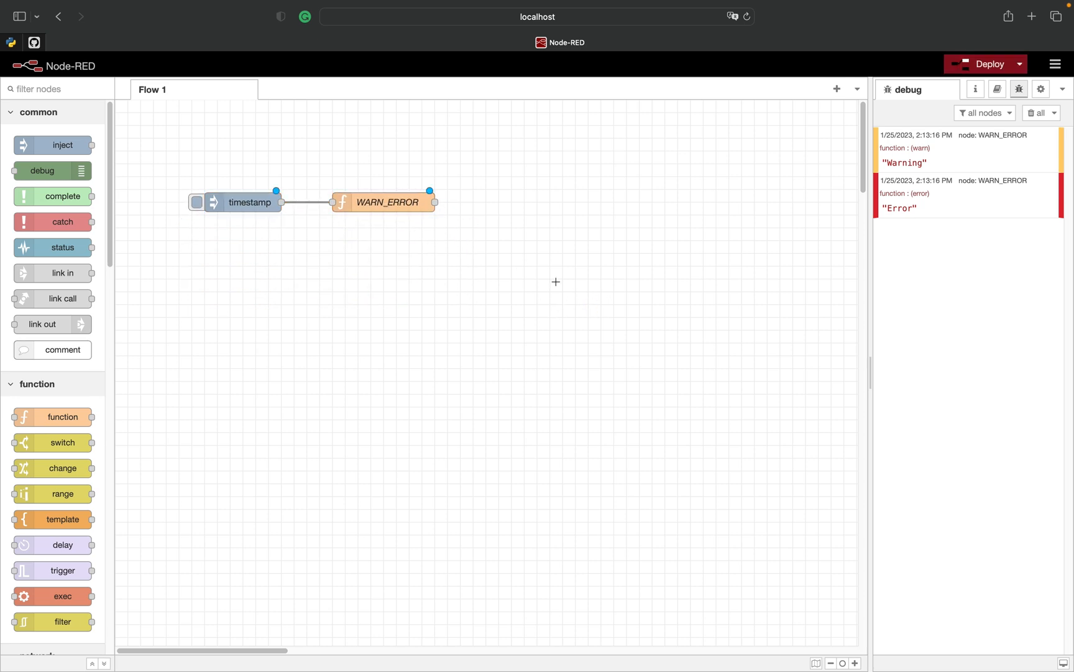
- Comment the warning and error lines with '// Show warning/error in Debug Tab' and redeploy
double_click(387, 201)
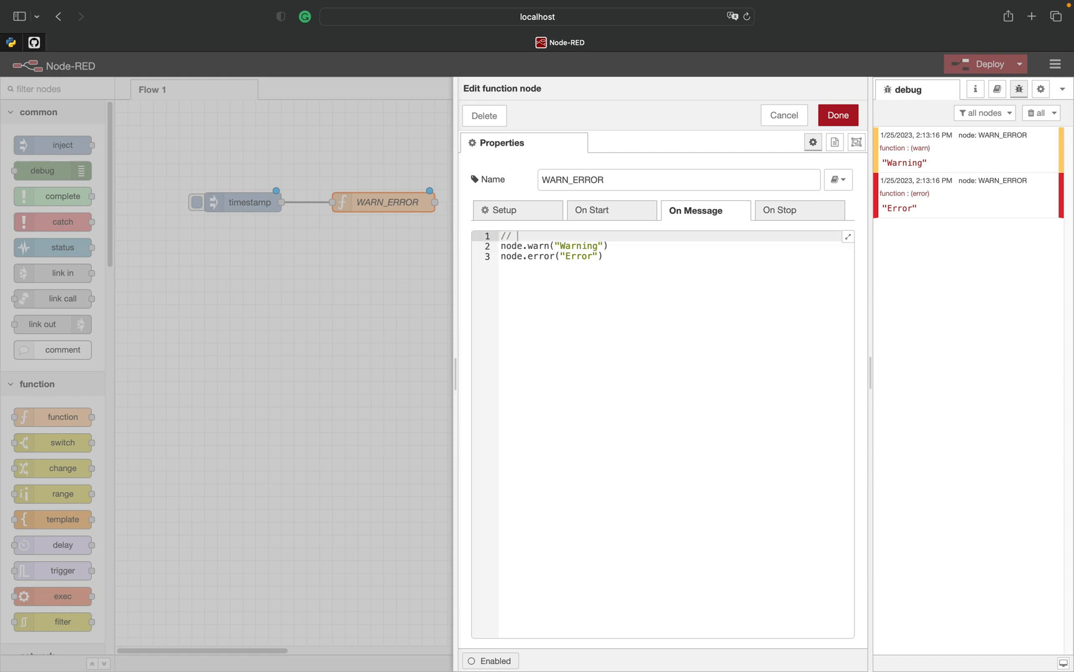
type("Show warning")
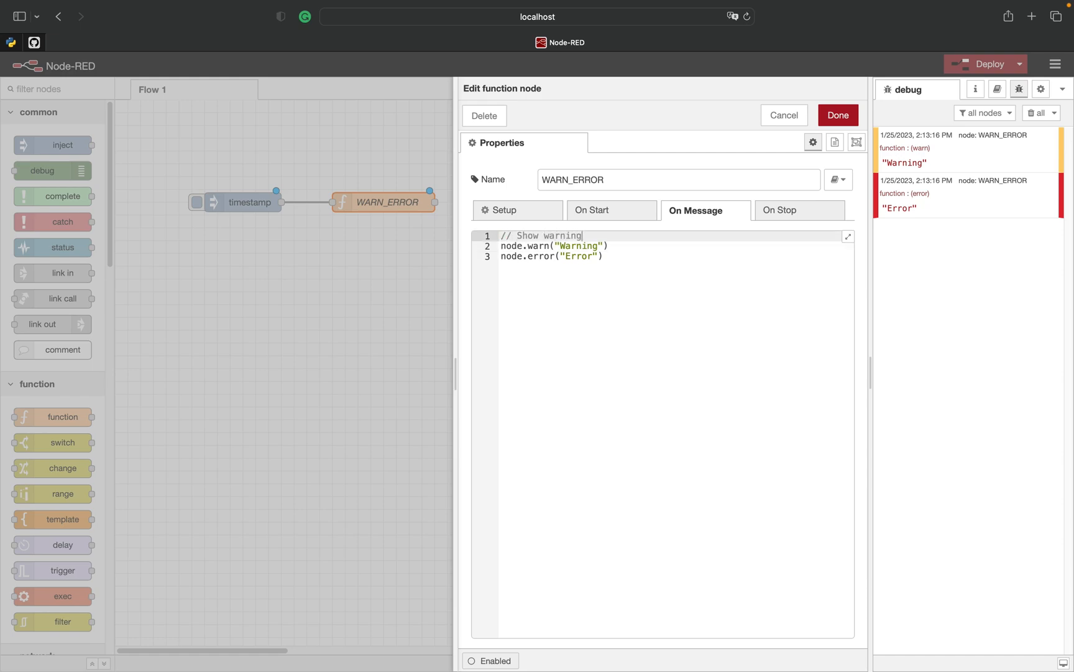
type("in Debug Tab")
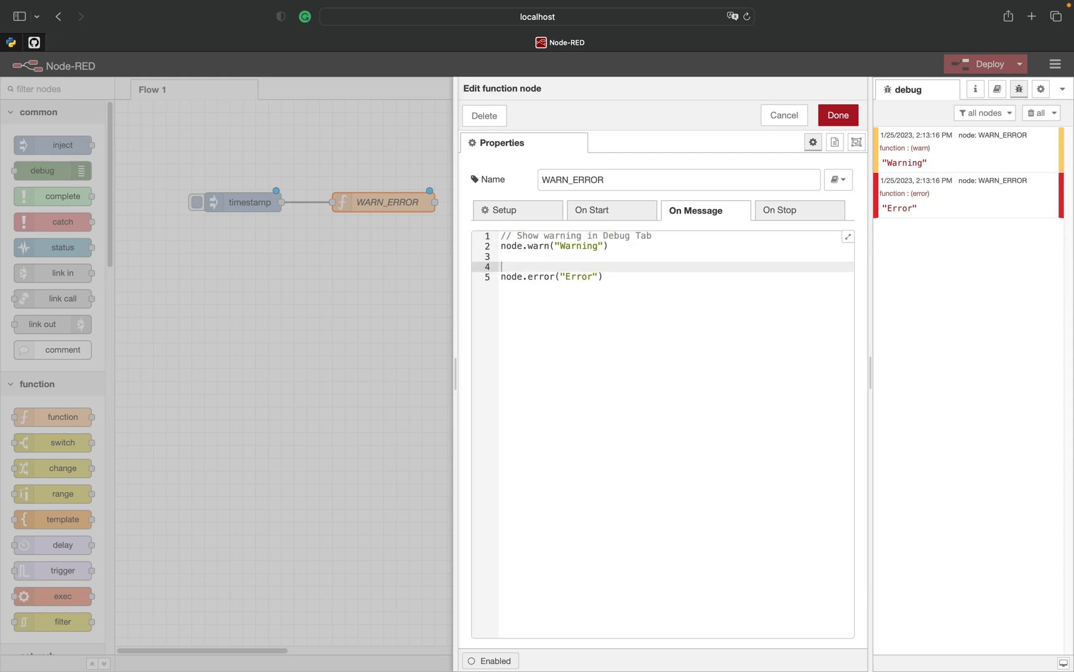
type("// Show error in")
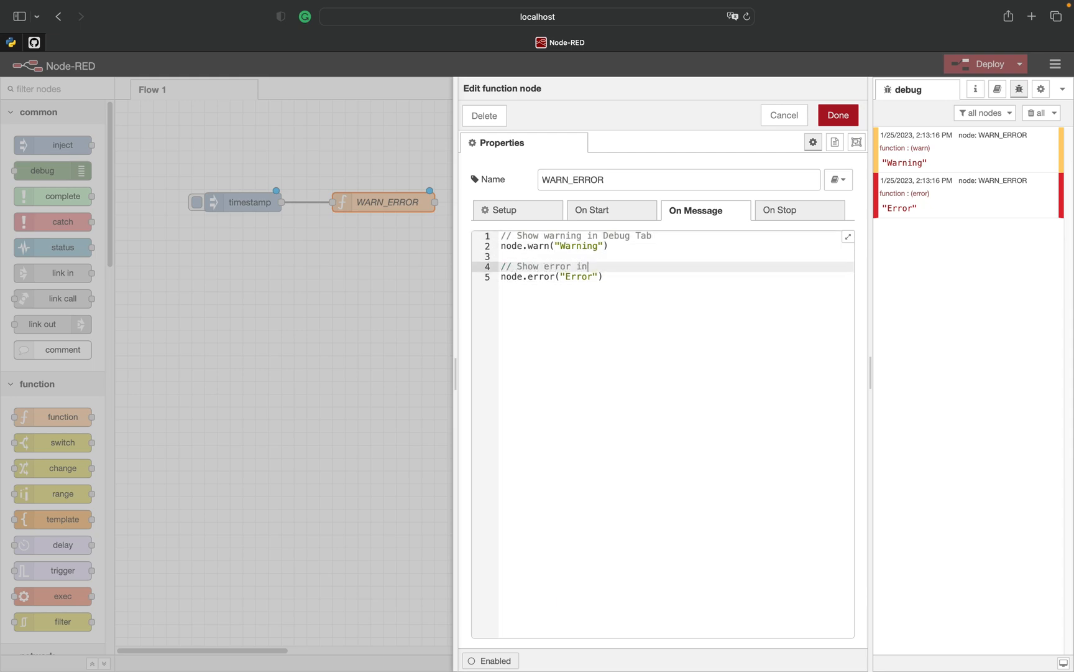
type("Debug Tab")
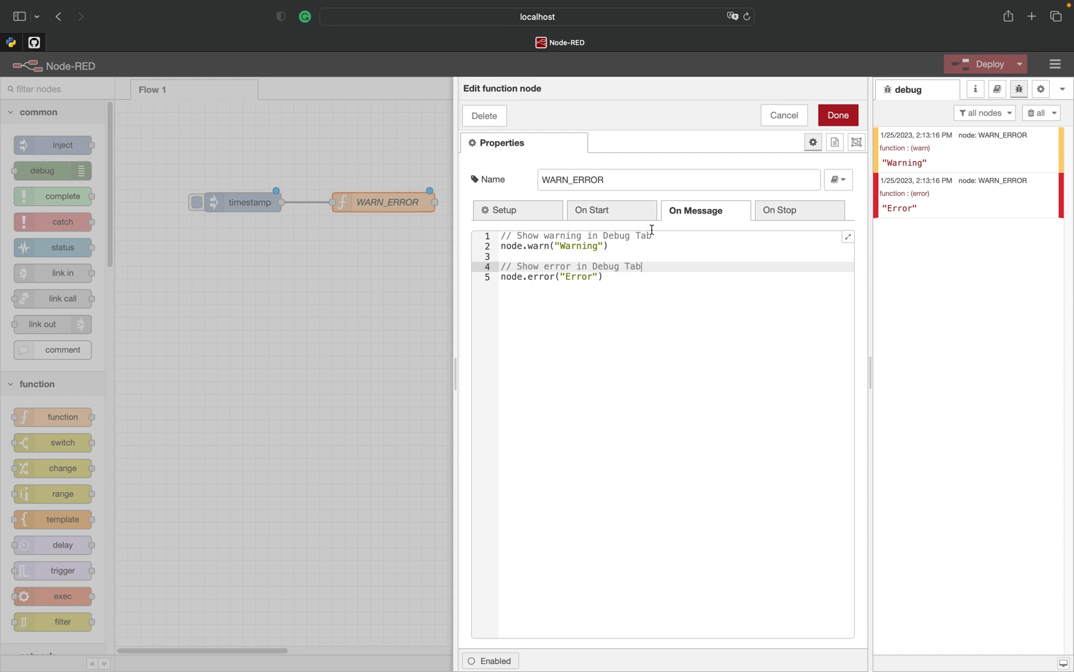
left_click(837, 115)
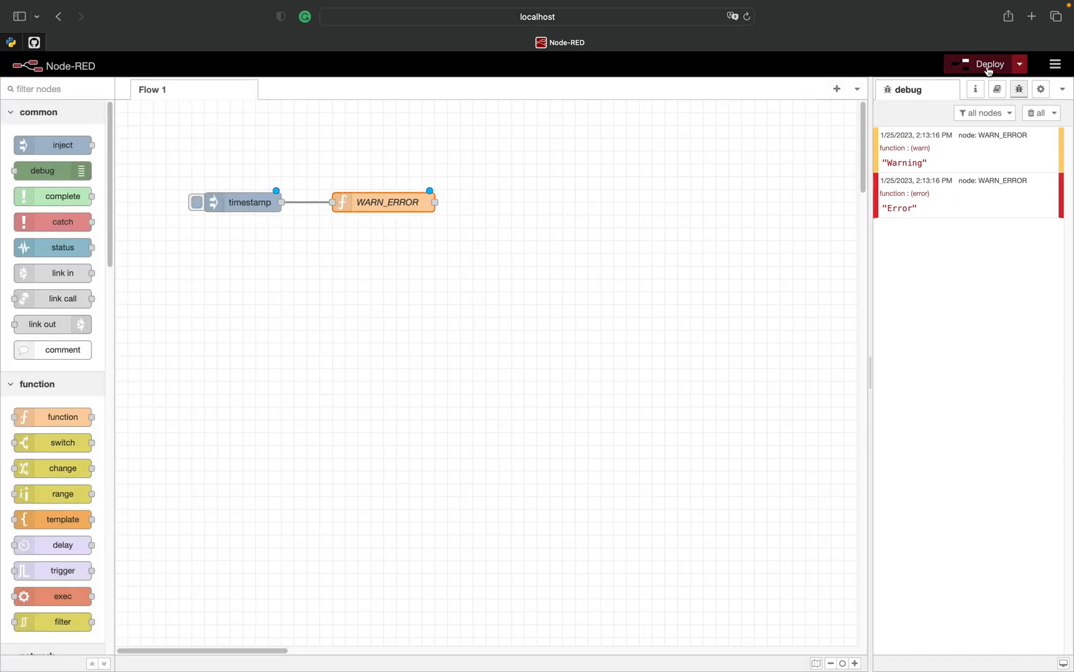
left_click(989, 63)
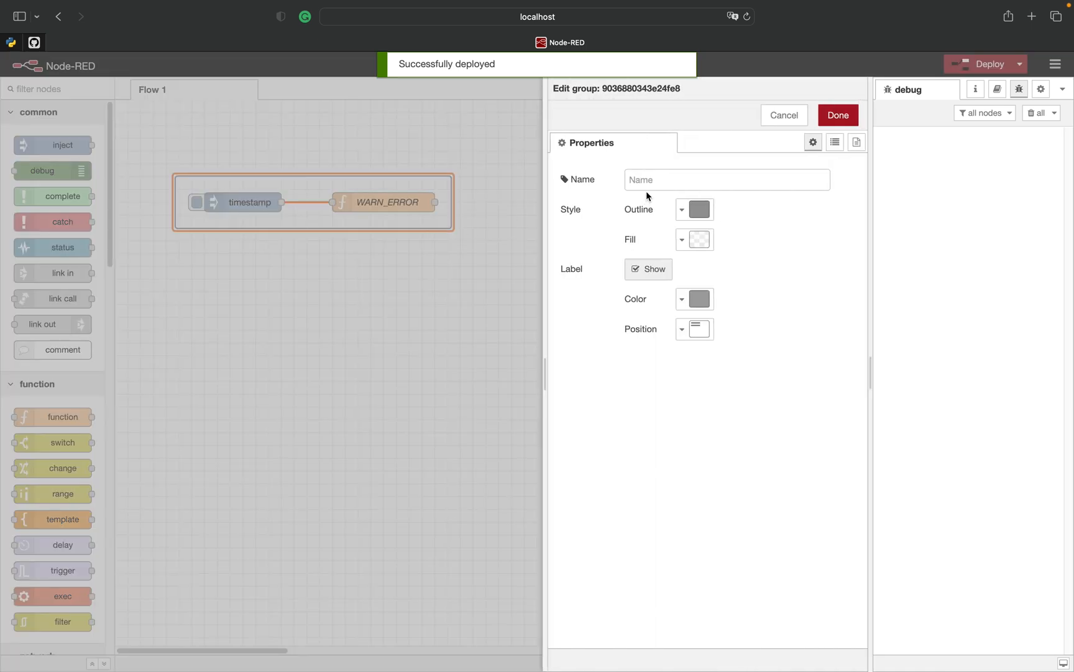
- Group both nodes under the name 'Warning and Error'
type("Warning and Error")
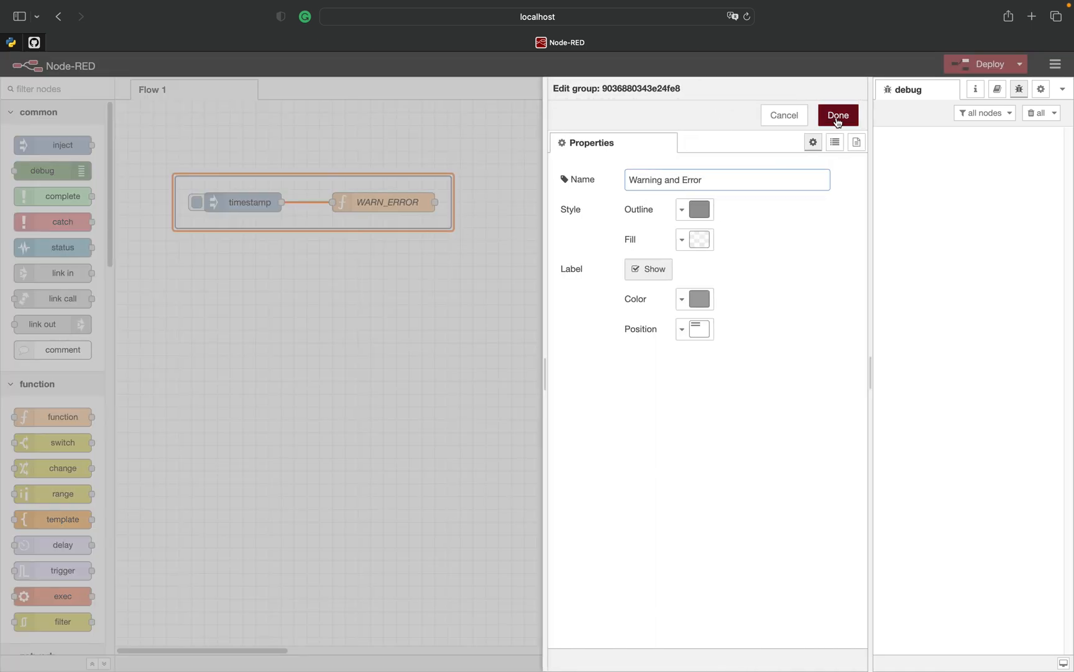
left_click(837, 115)
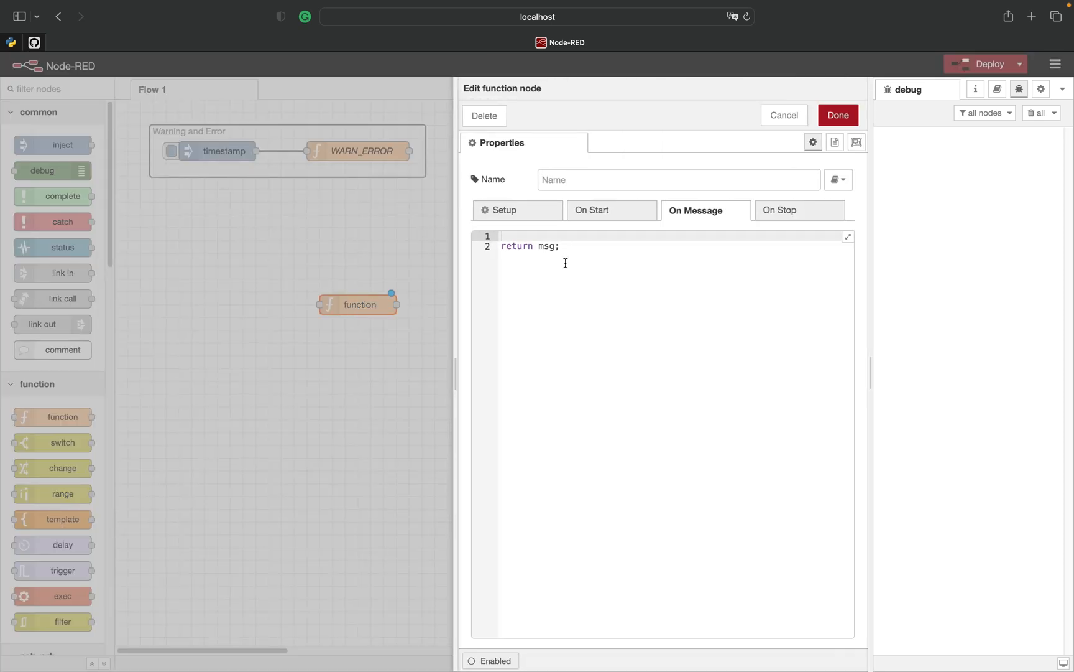
- Write node.status with fill red, shape dot, text warning in the second function node and deploy
type("node.status")
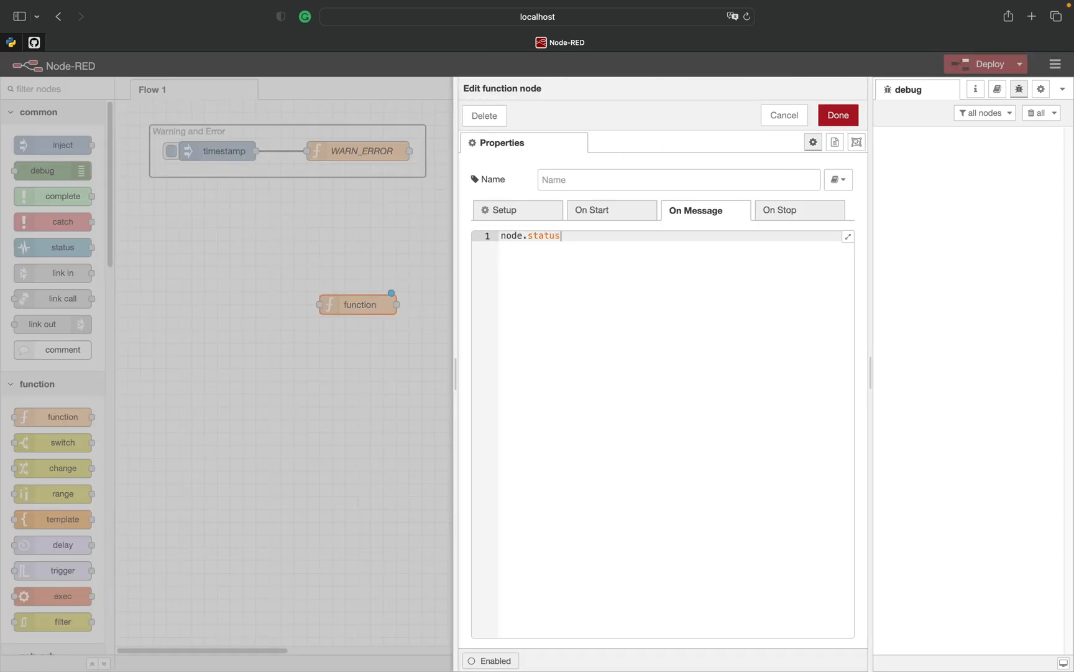
type("()")
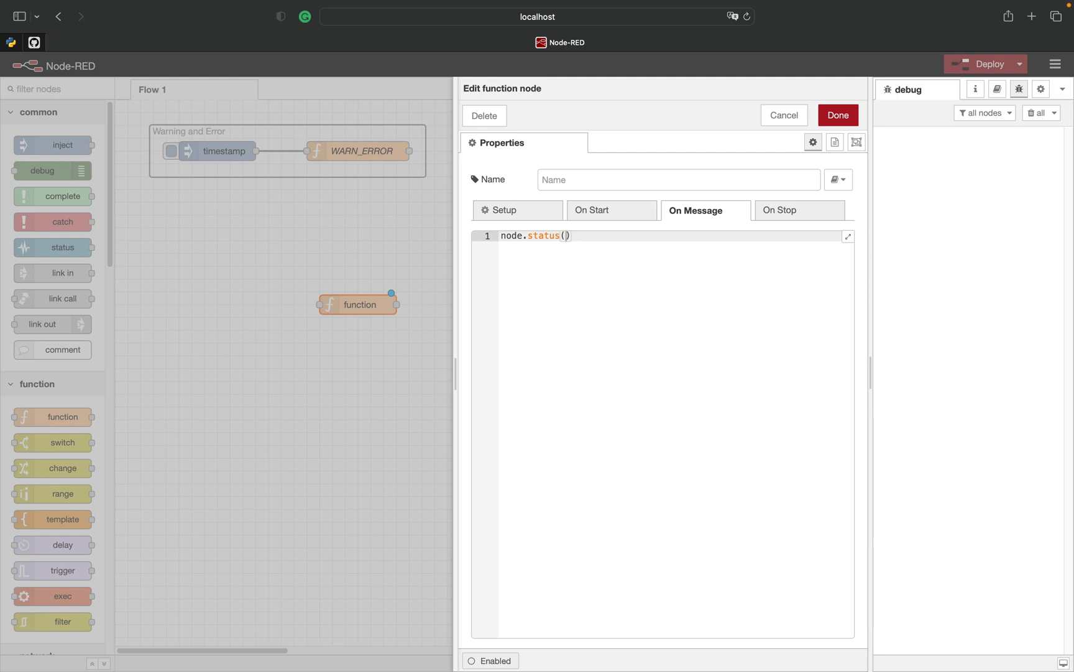
type("{")
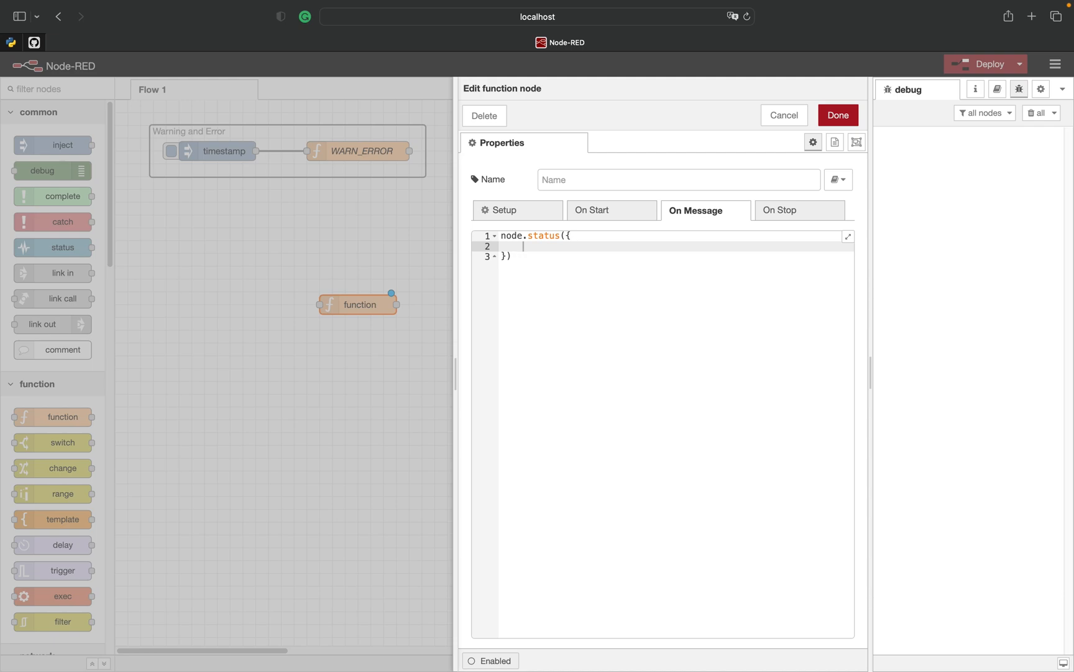
type("\"fill\" : \"yello\",")
type("\"shape")
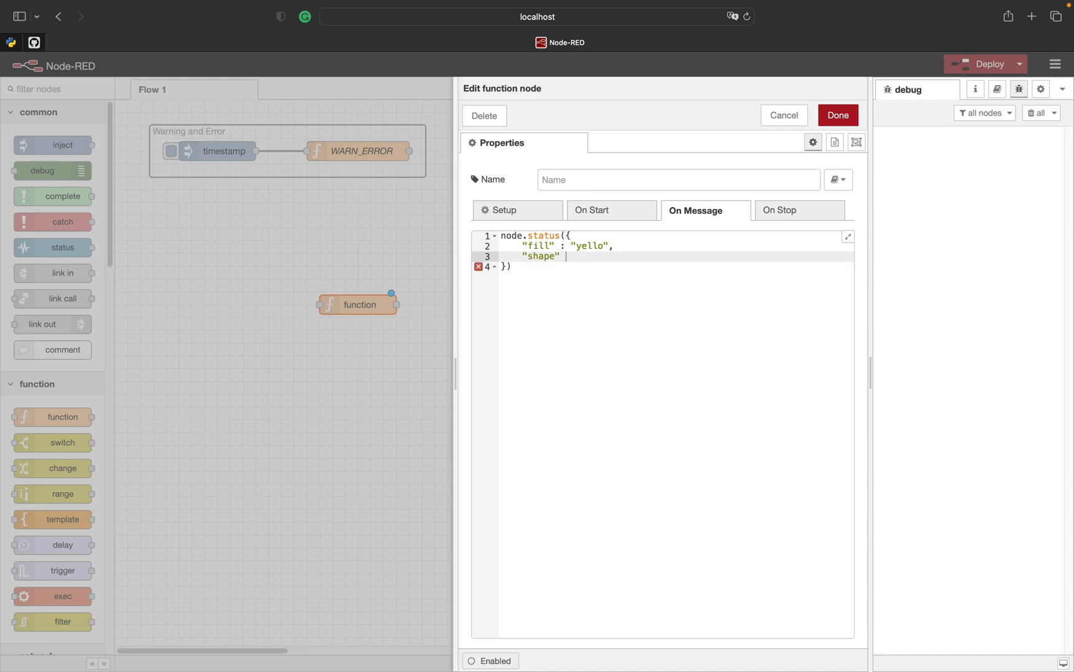
type(": \"ring\",")
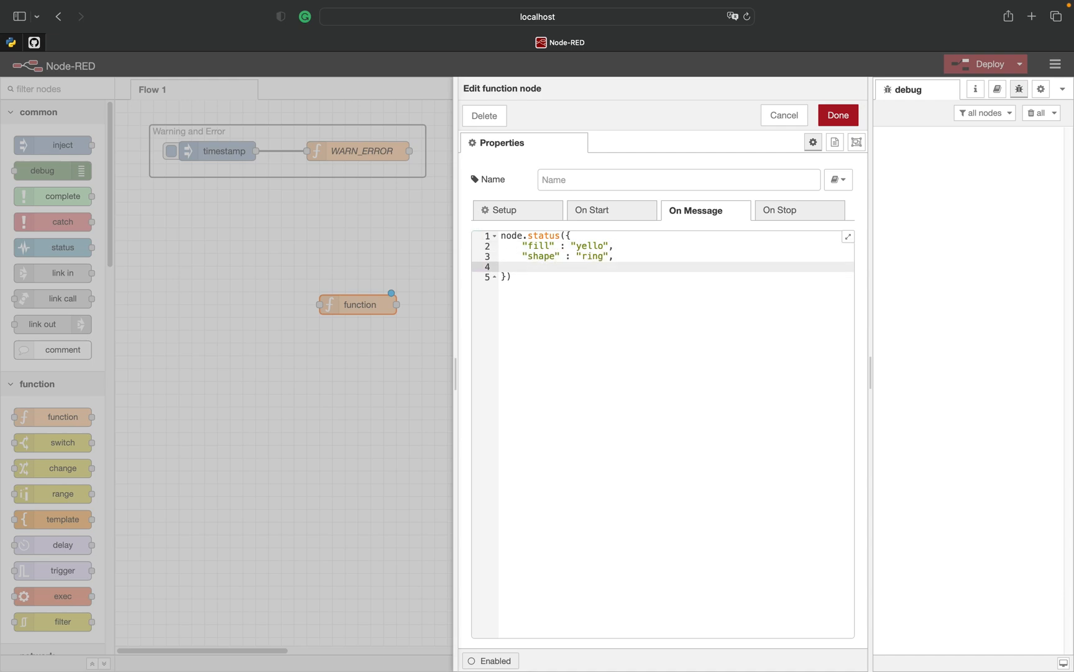
type("\"text\" : \"warni")
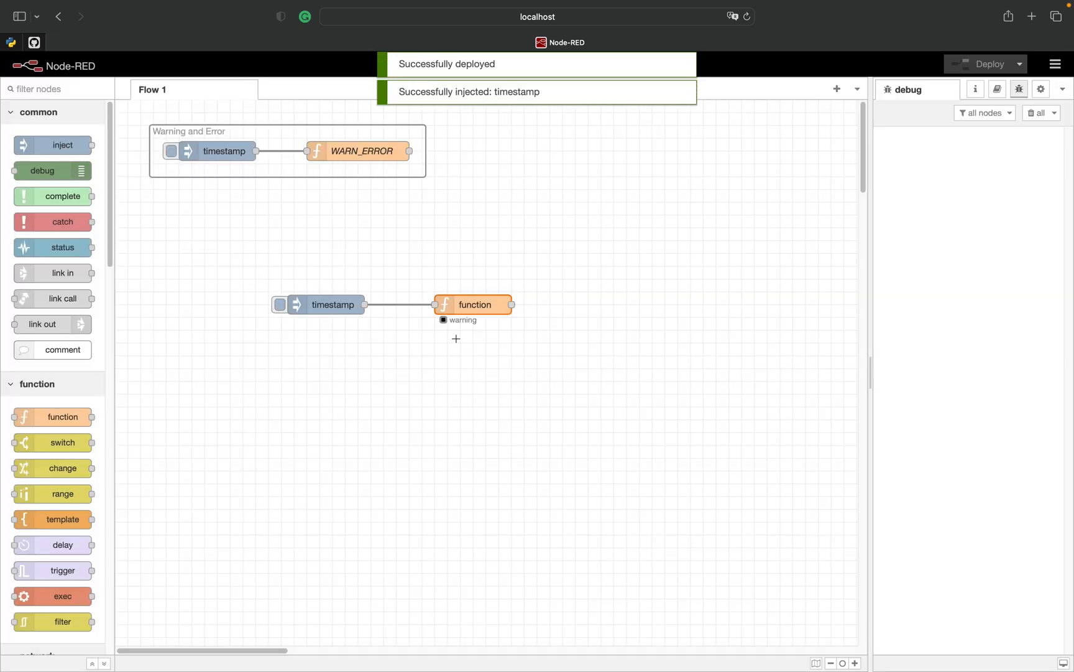
double_click(474, 305)
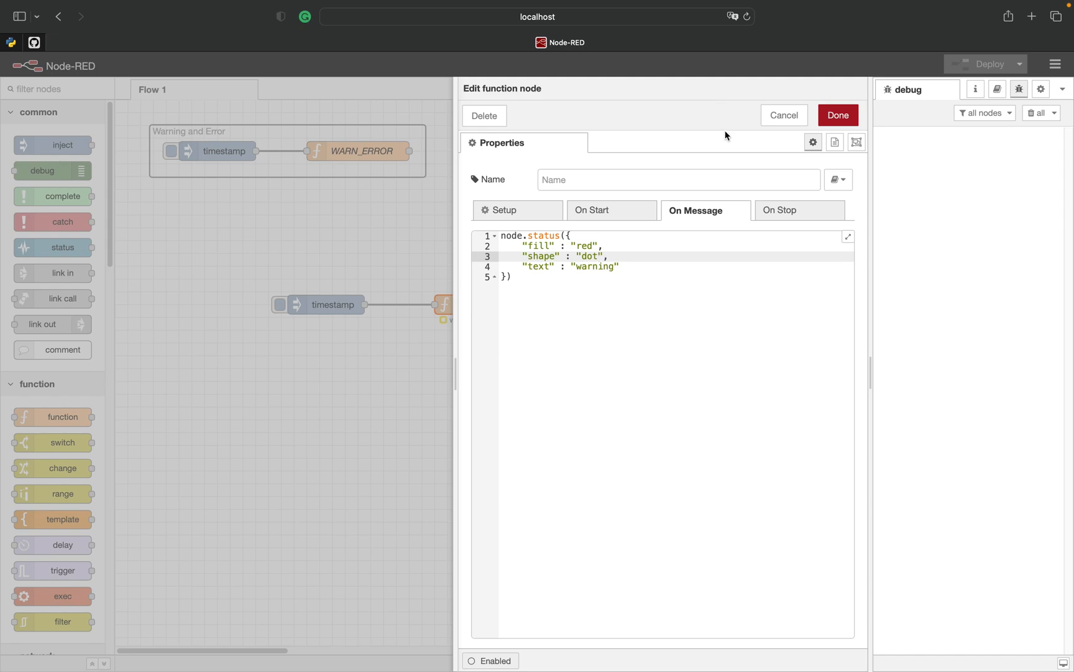
left_click(837, 114)
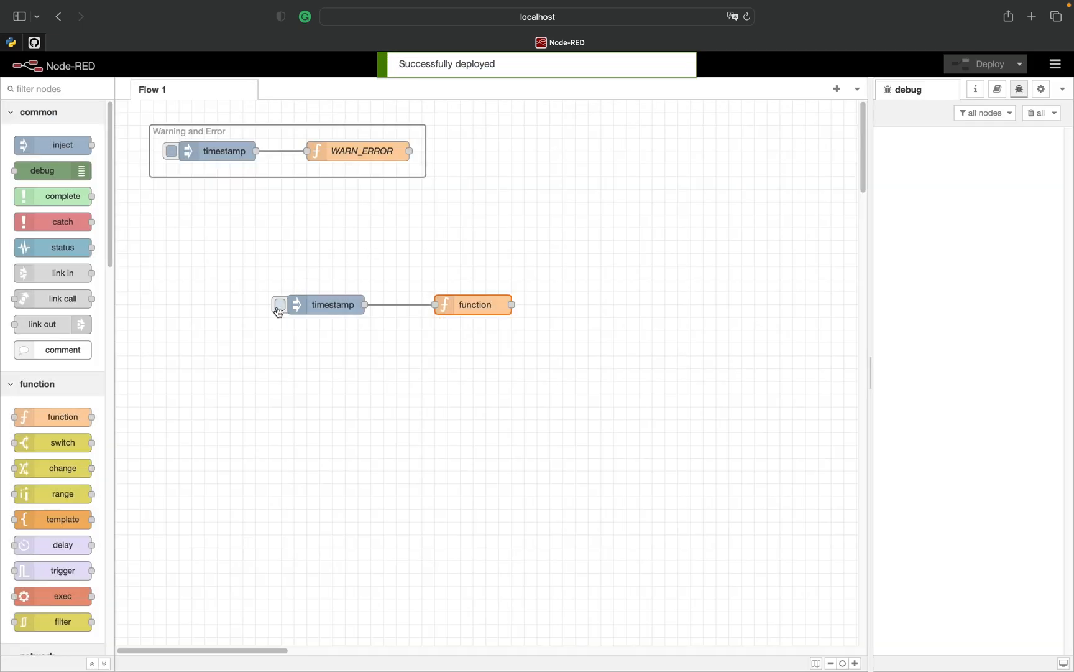
- Turn the timestamp inject into an Error node sending msg.topic "Error" with no payload
double_click(332, 304)
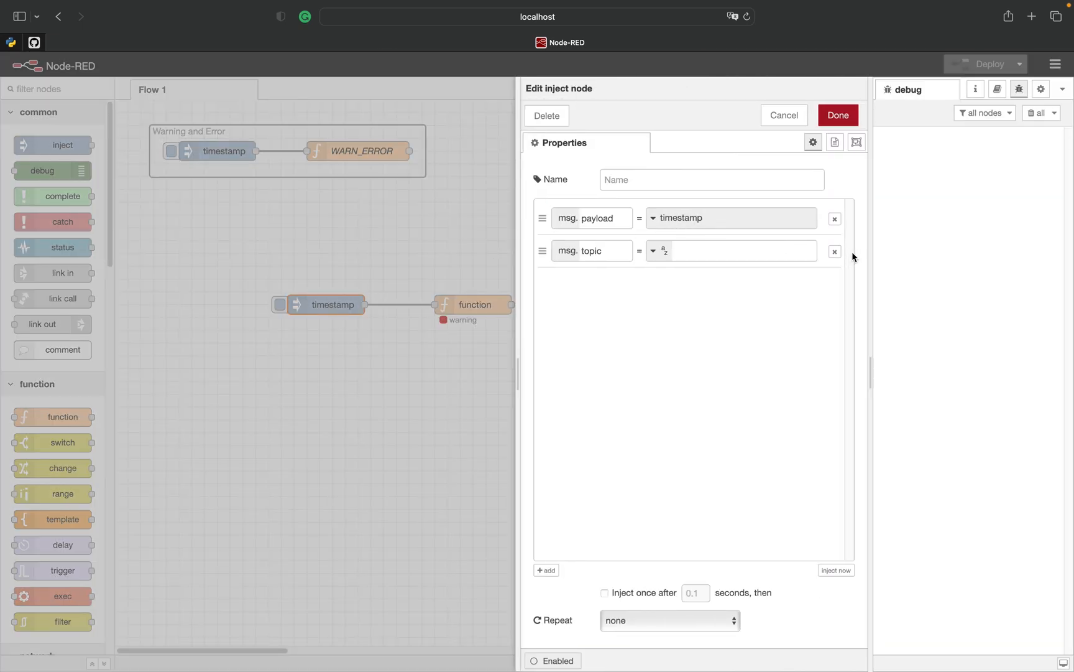
left_click(834, 218)
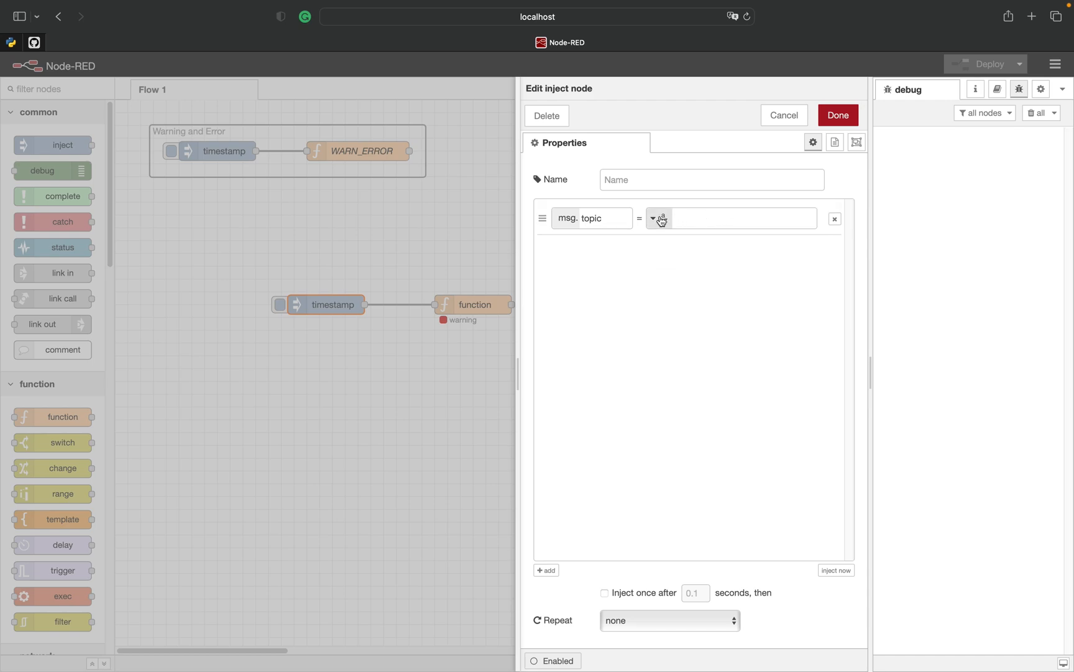
left_click(740, 217)
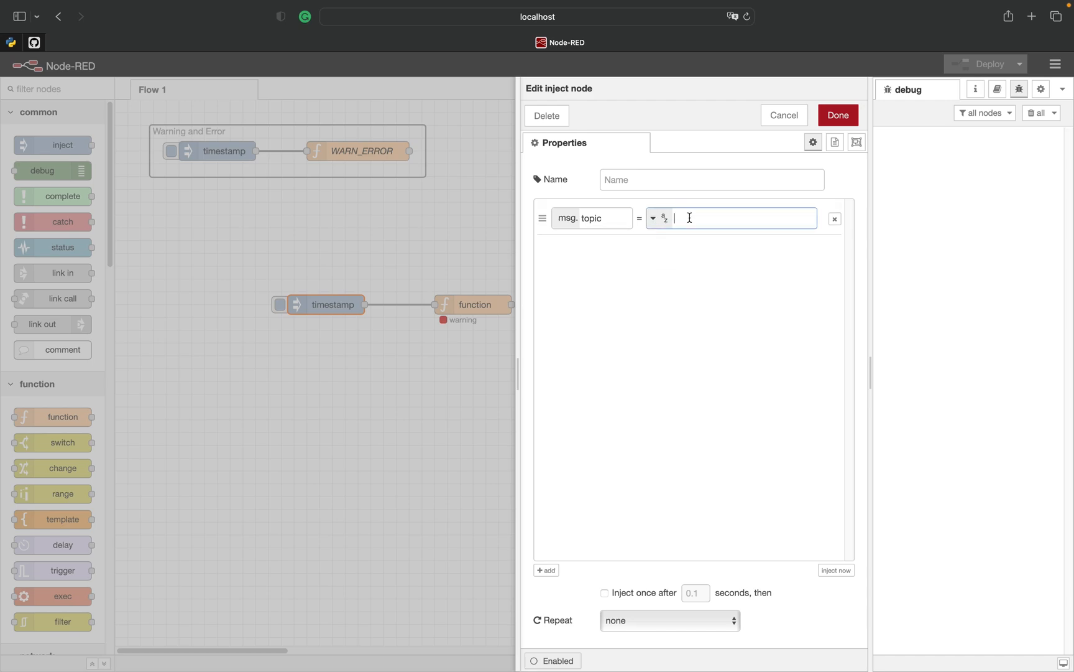
type("Error")
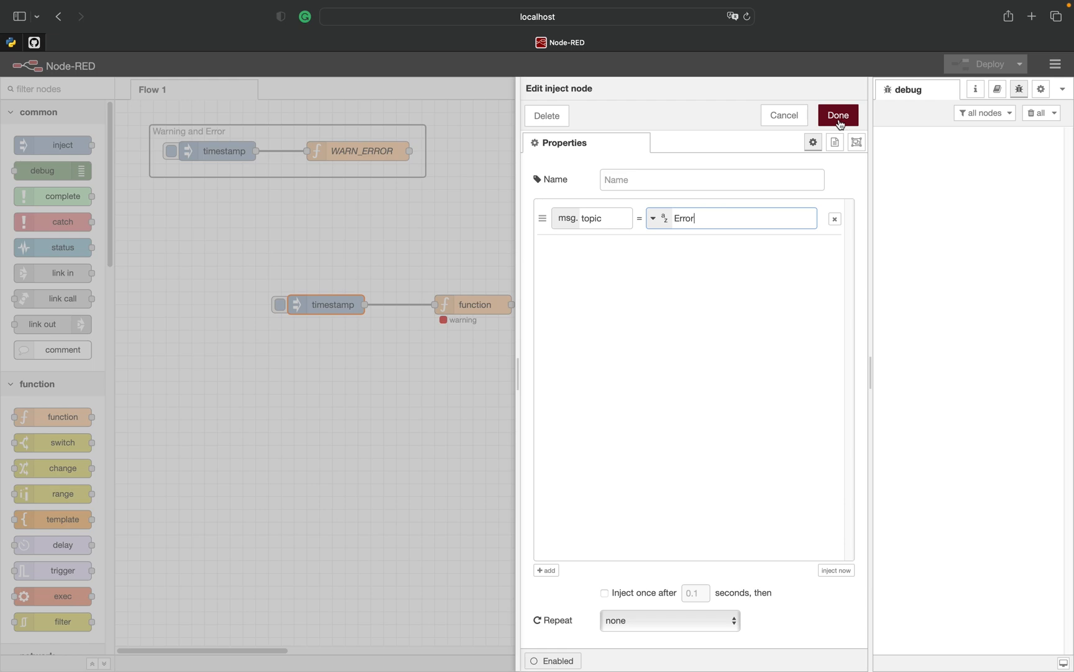
left_click(712, 179)
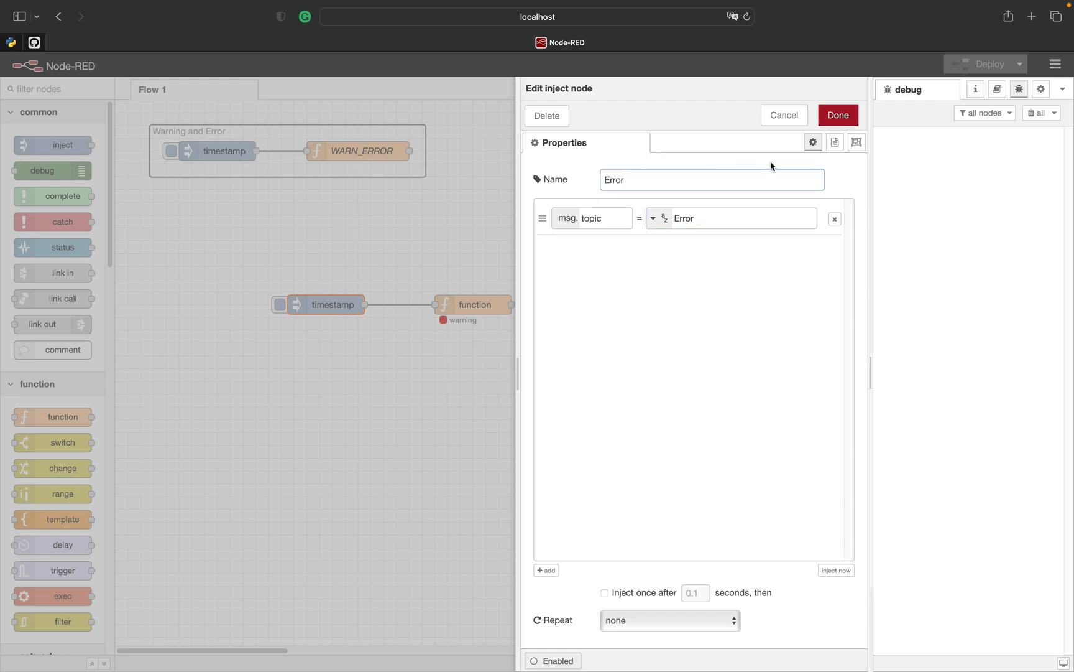
left_click(837, 115)
type("Warning")
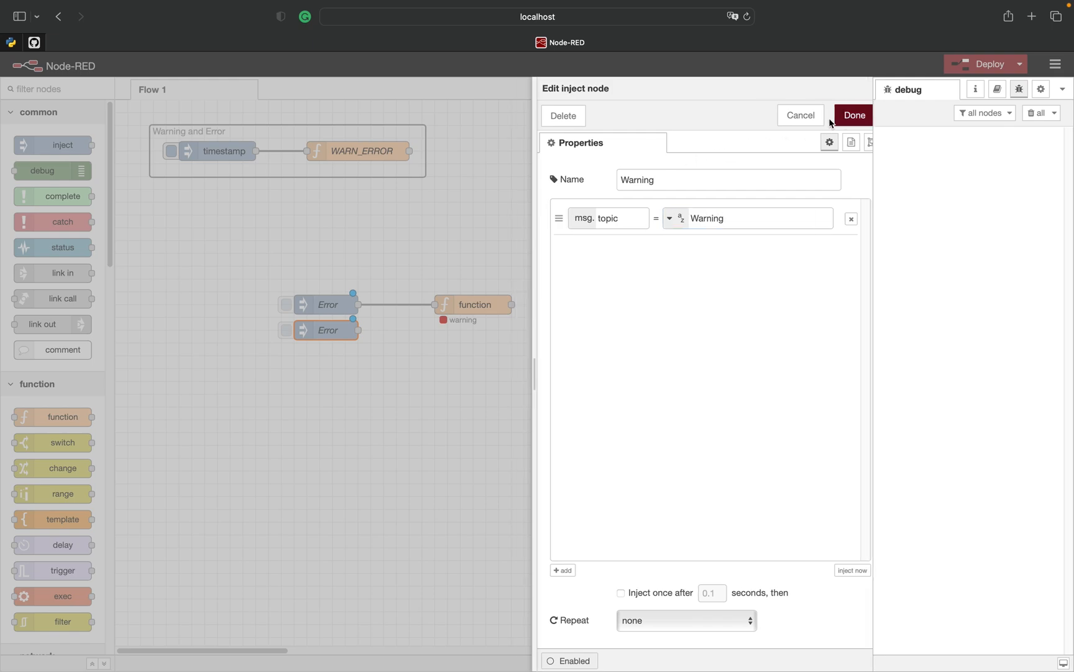
- Duplicate it as a Warning inject with topic Warning wired to the function
left_click(853, 114)
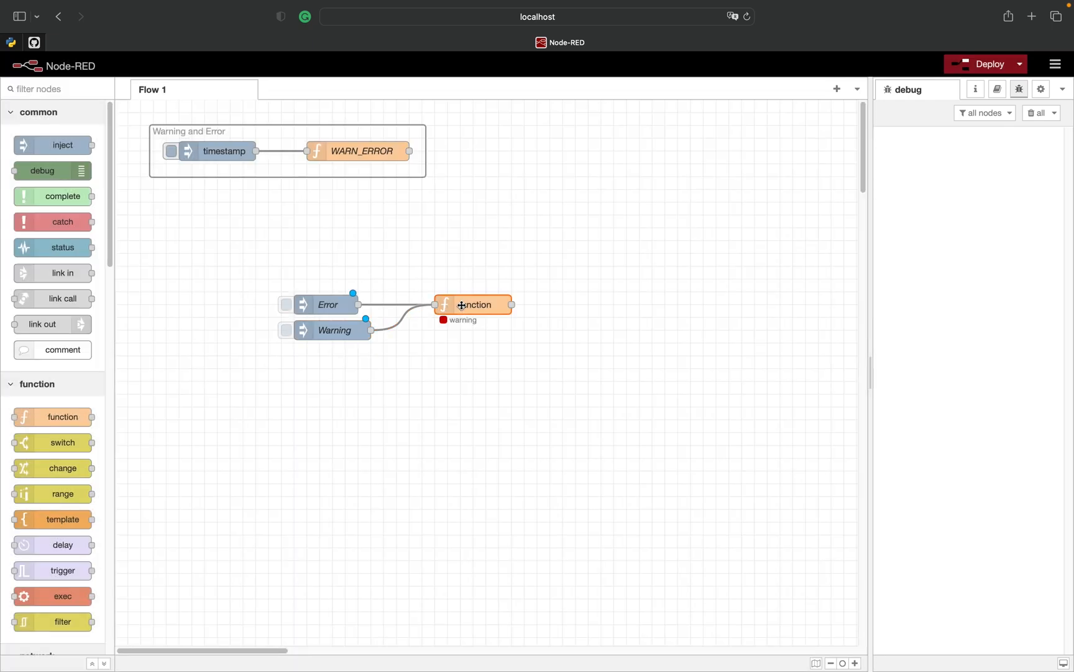
- Start the function code with const topic = msg.topic and a comment explaining it
double_click(473, 304)
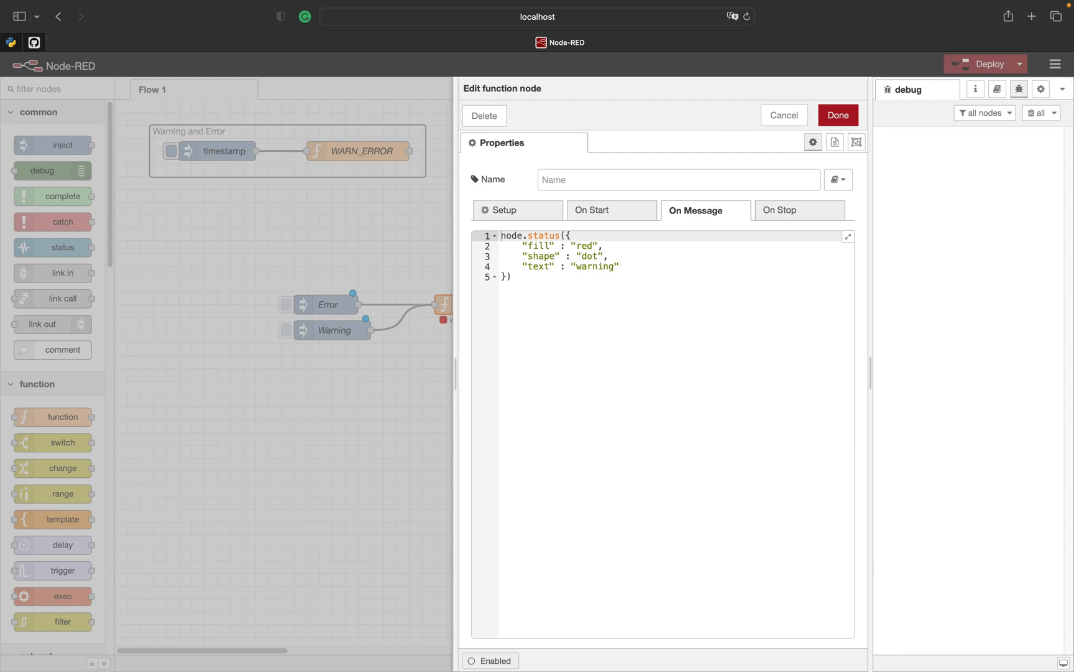
type("// S")
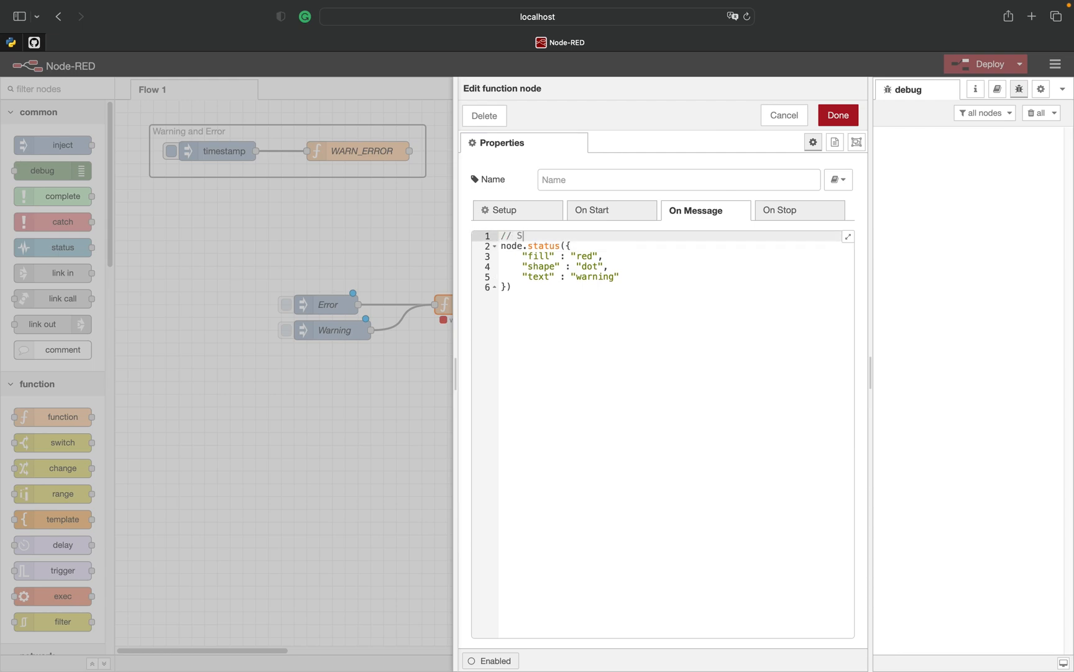
type("et const topic to msg.top")
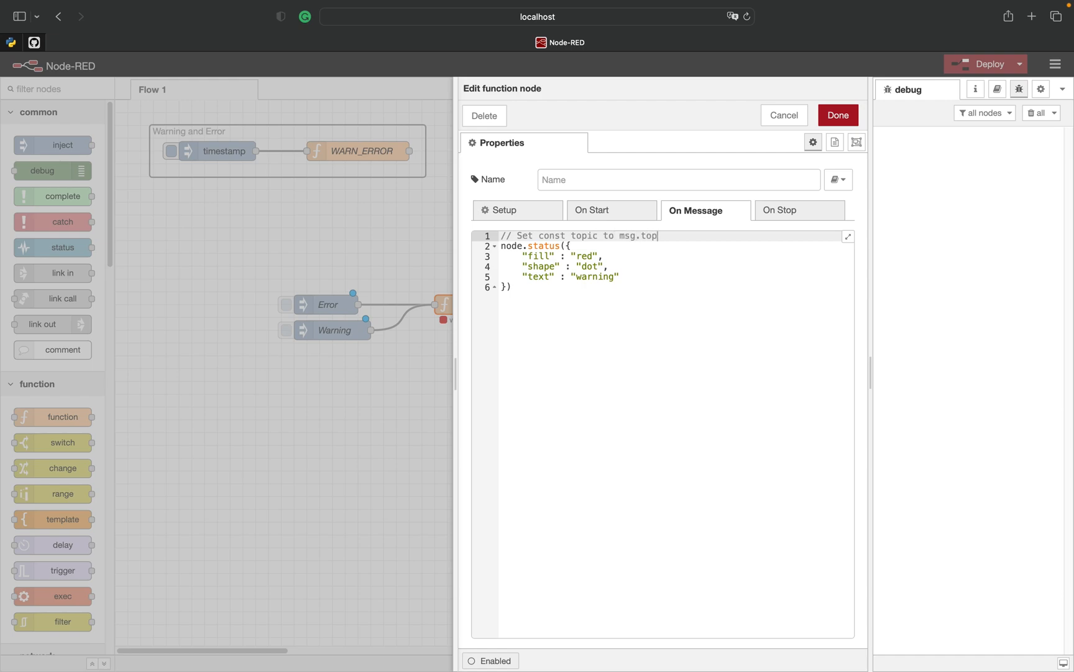
type("const topic")
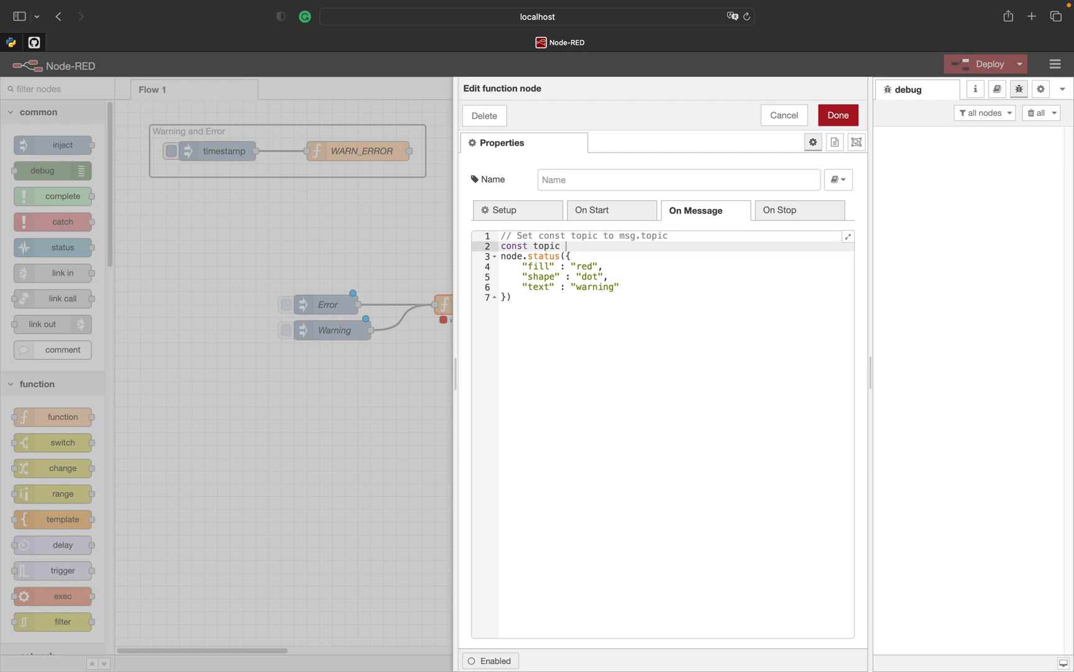
type("= msg.topic")
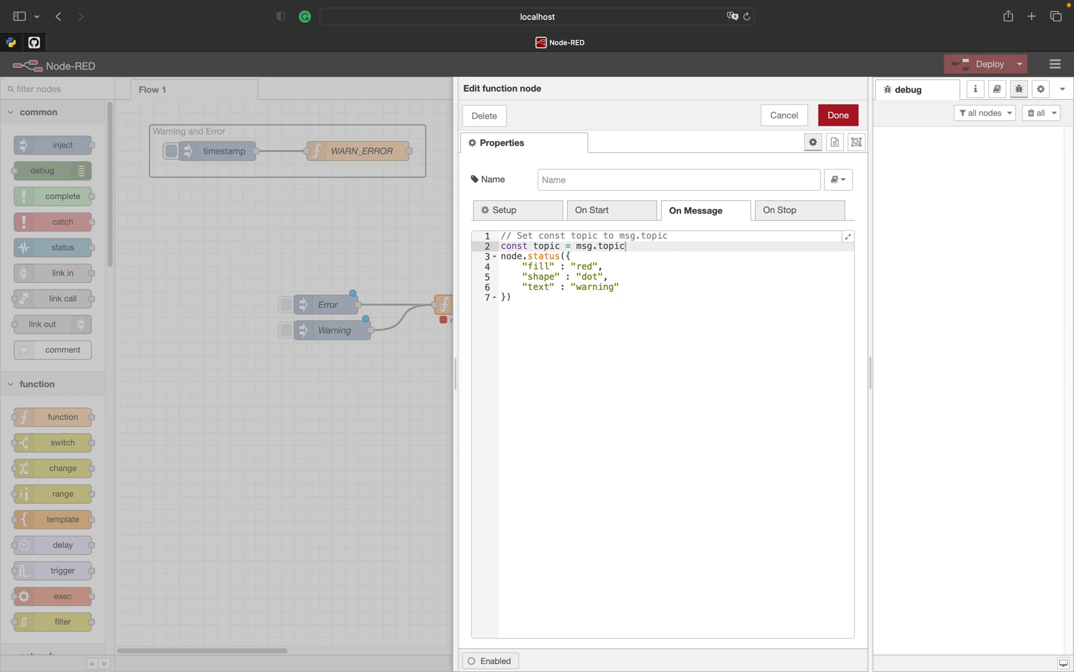
type(";")
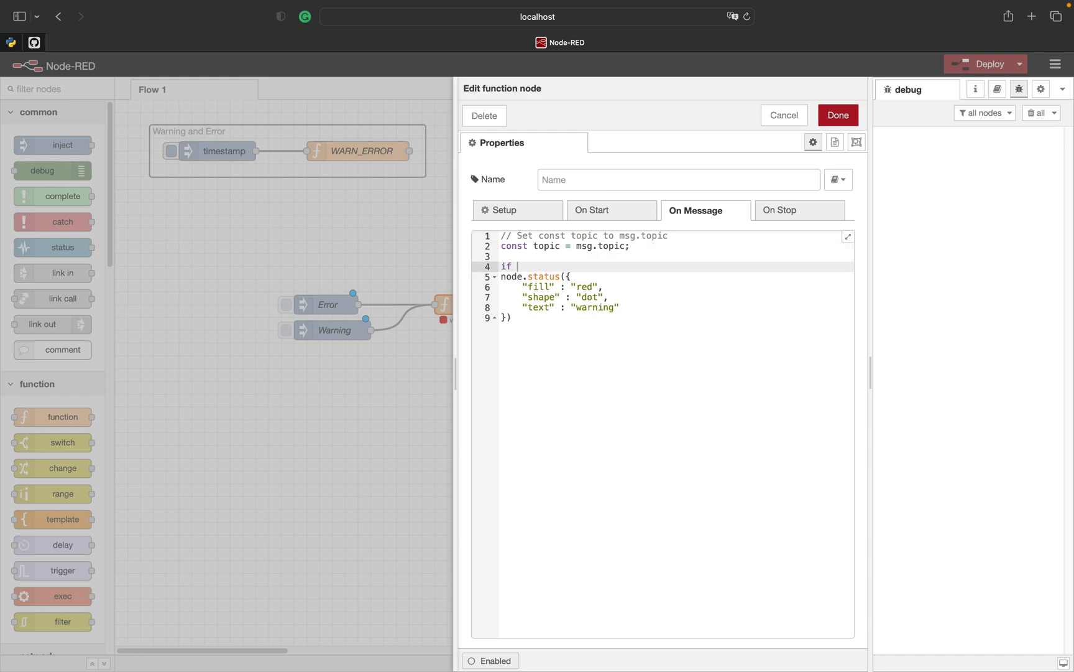
- Add an if (topic == "Error") block setting a red dot status showing the topic
type("(topic == )")
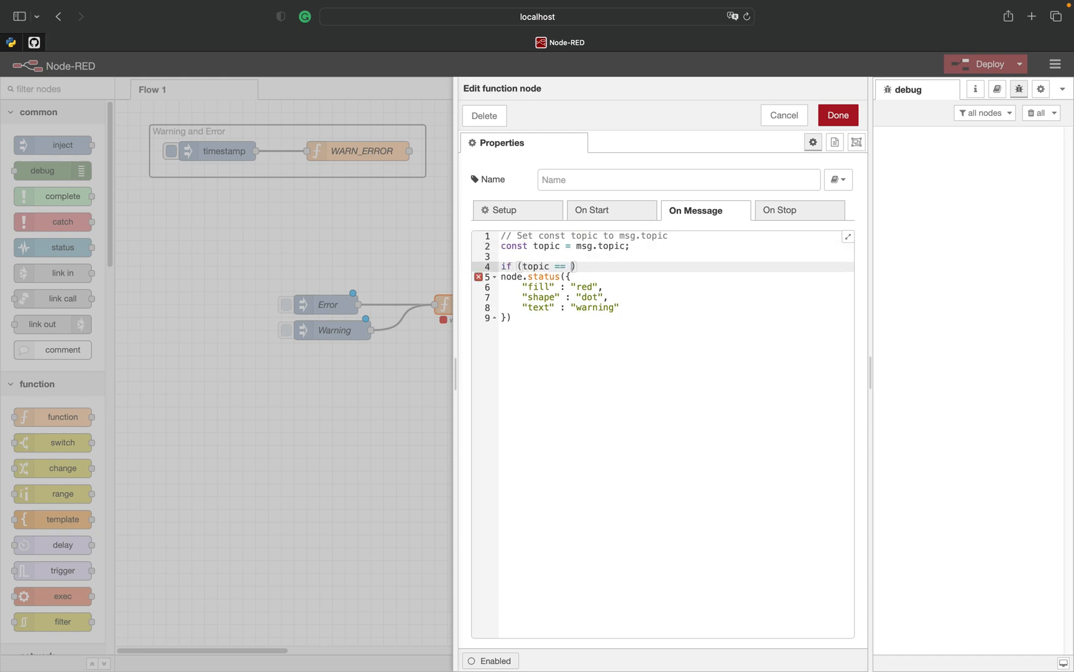
type("\"Error\"")
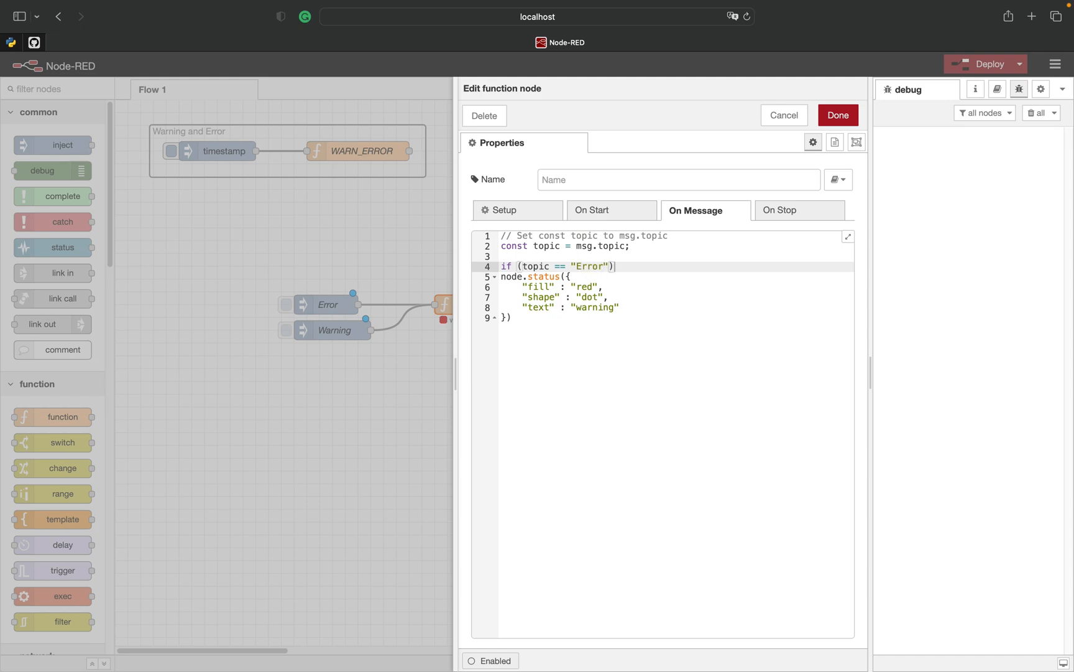
type("{")
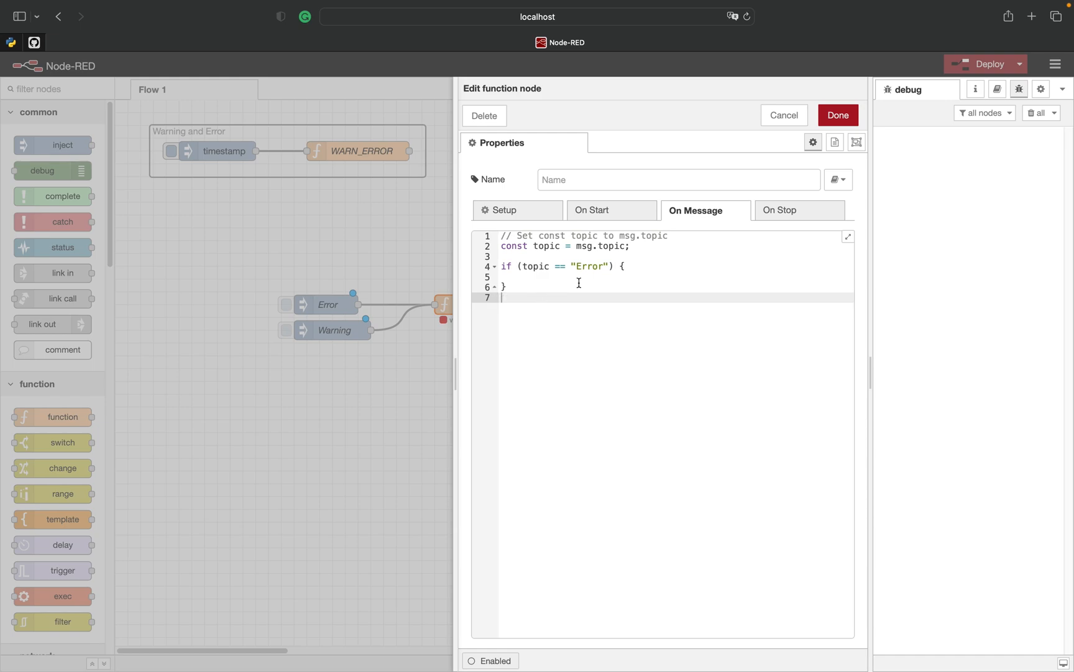
type("node.status({")
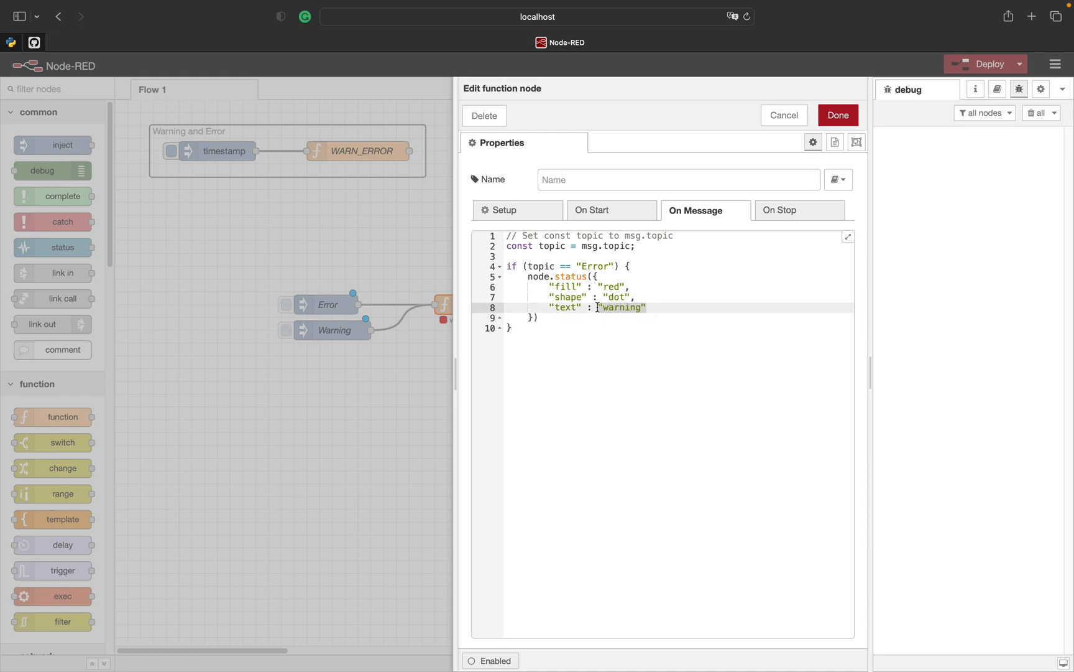
type("topic")
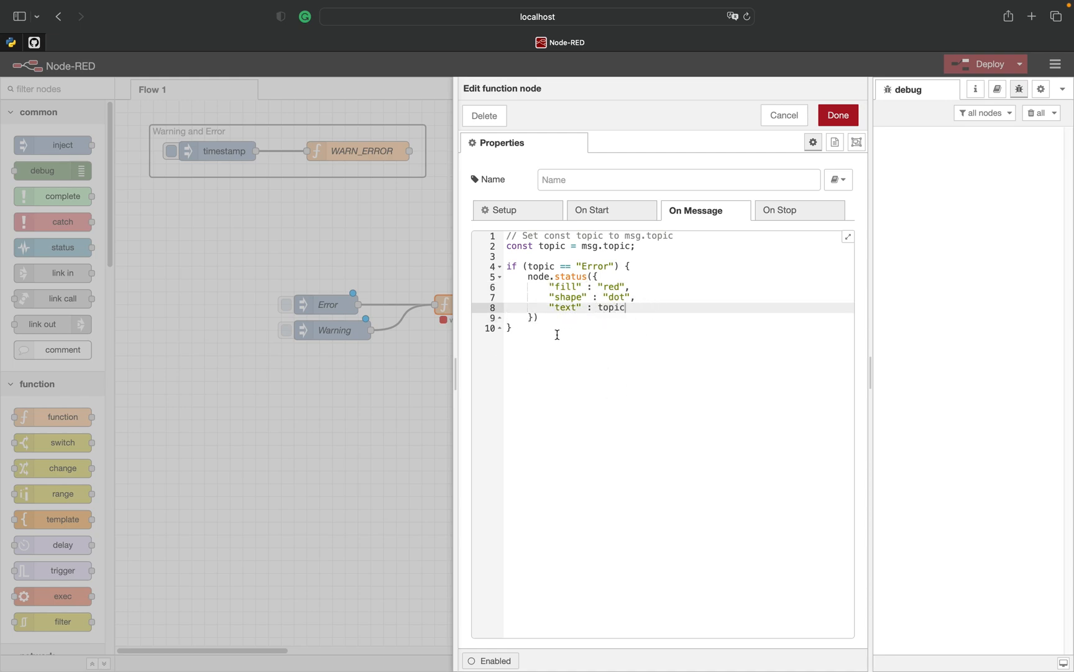
key("Enter")
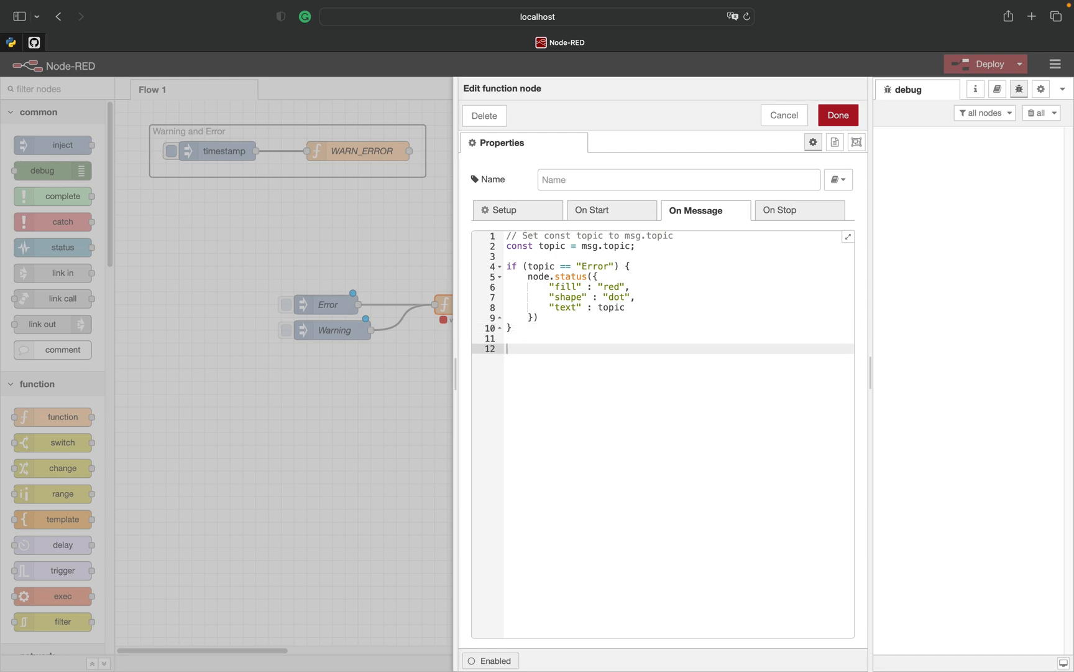
- Add an if (topic == "Warning") block setting a yellow ring status showing the topic
type("if (topic == \"Warning\") {")
type("node.status({")
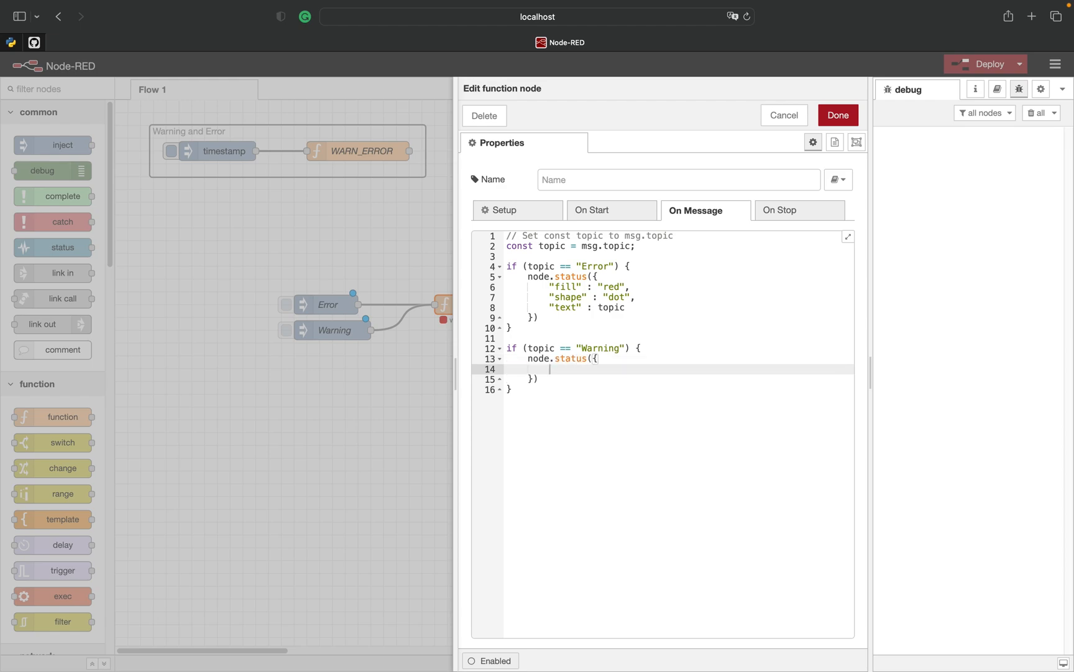
type("\"\"")
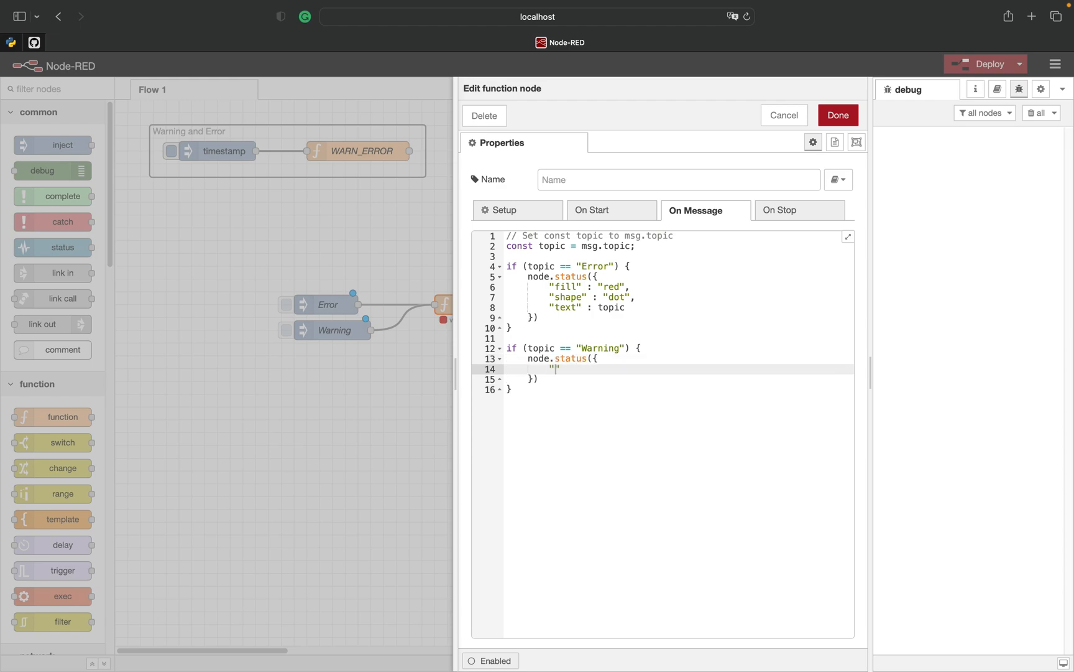
type("\"fill\" : \"")
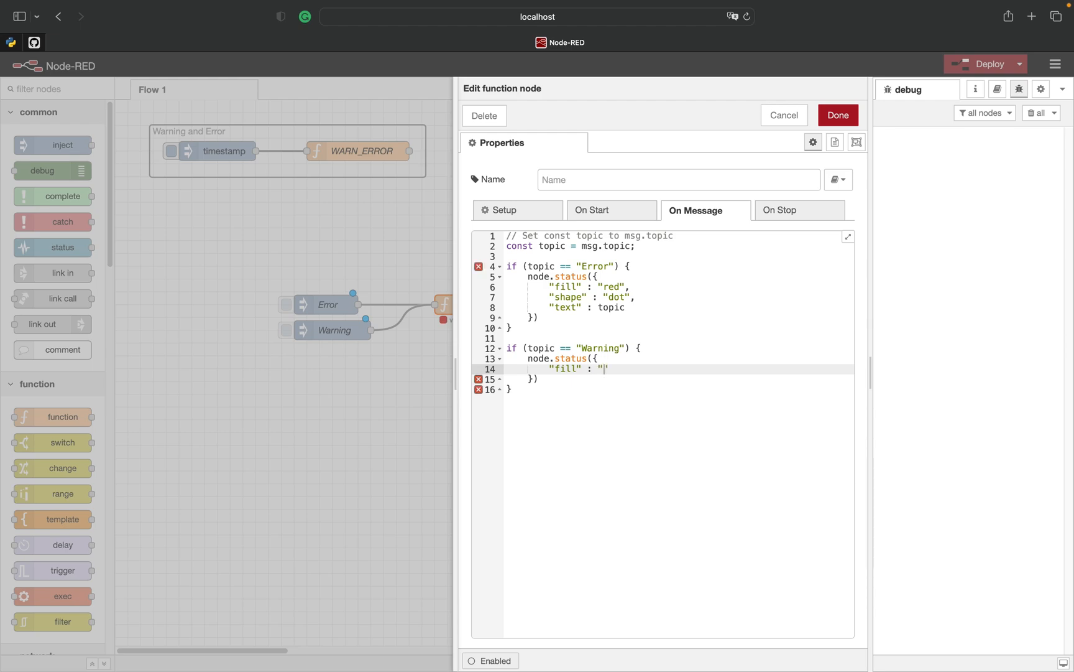
type("yellow")
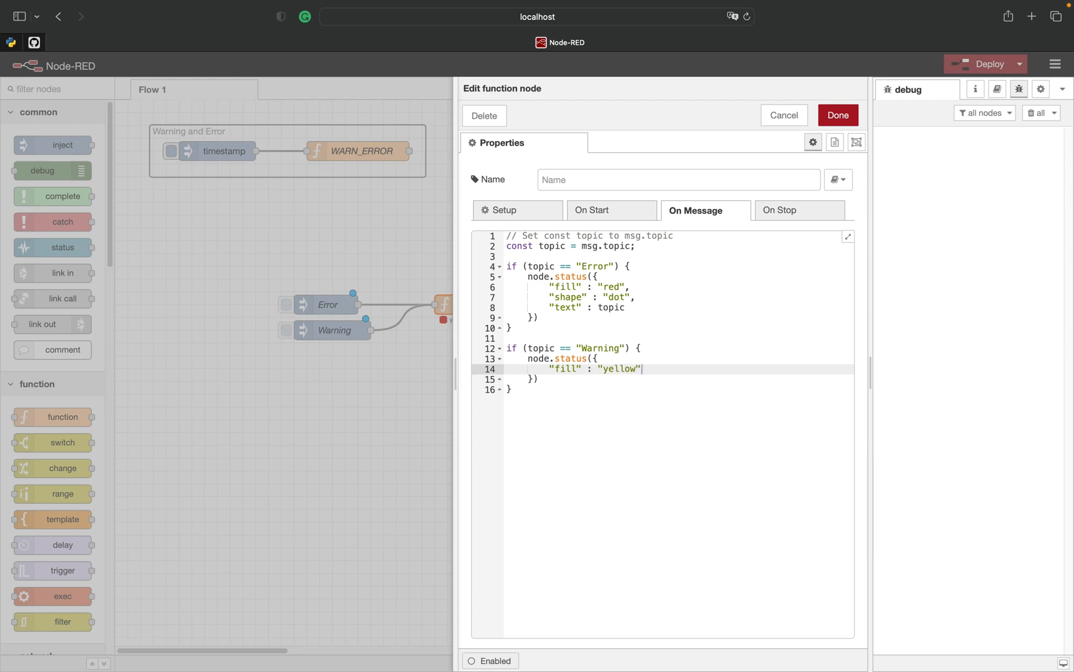
type(",")
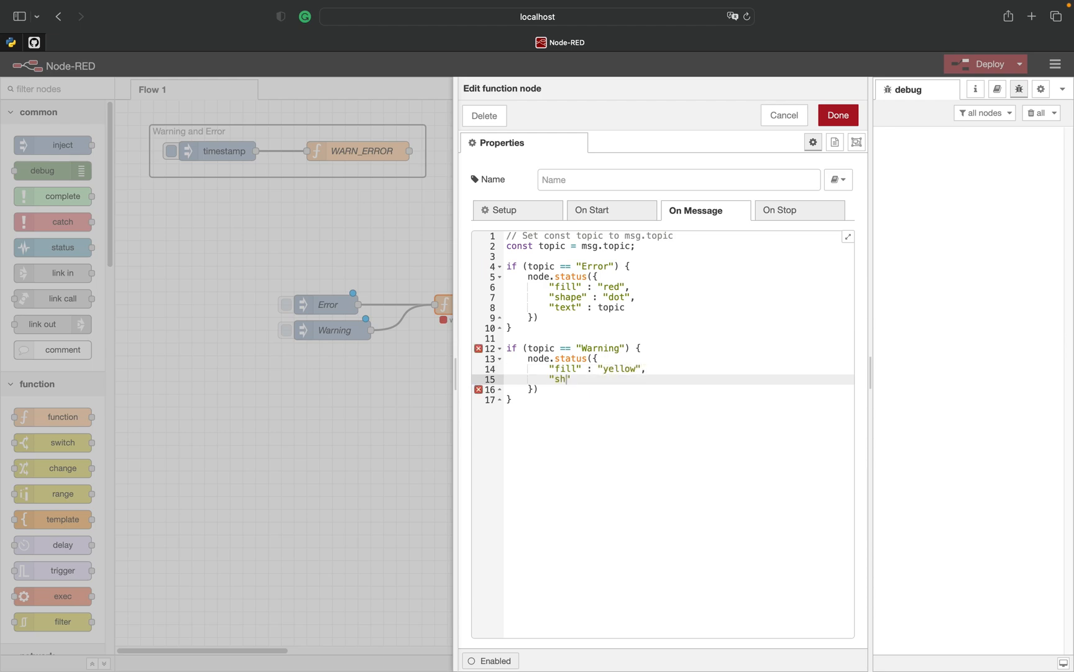
type("ape\" : \"r")
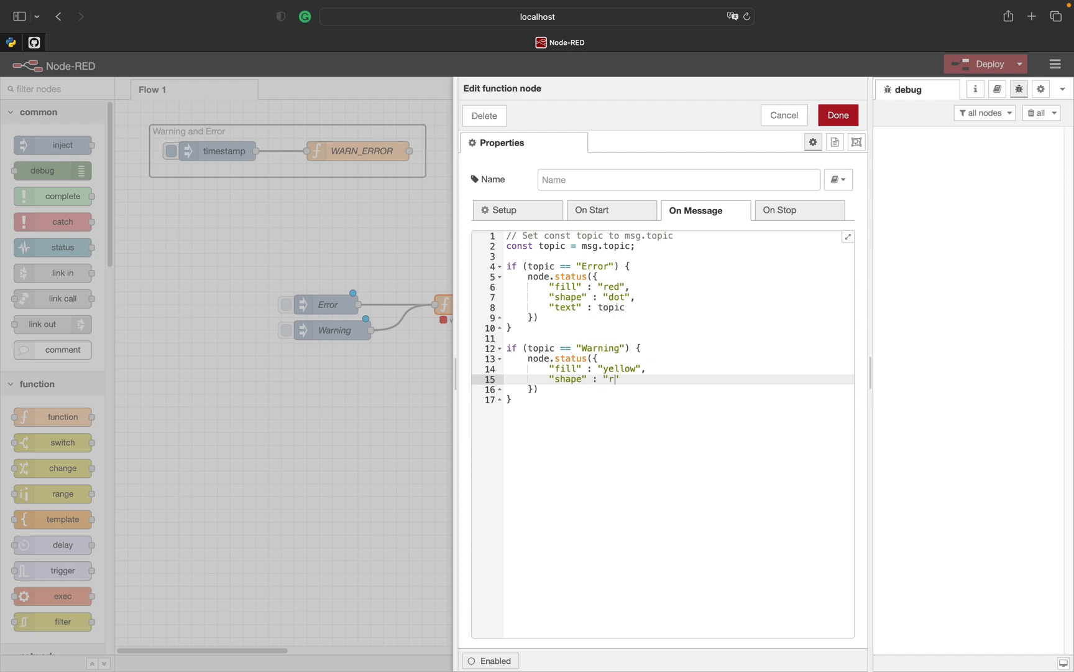
type("ing\",")
type("\"text\" : top")
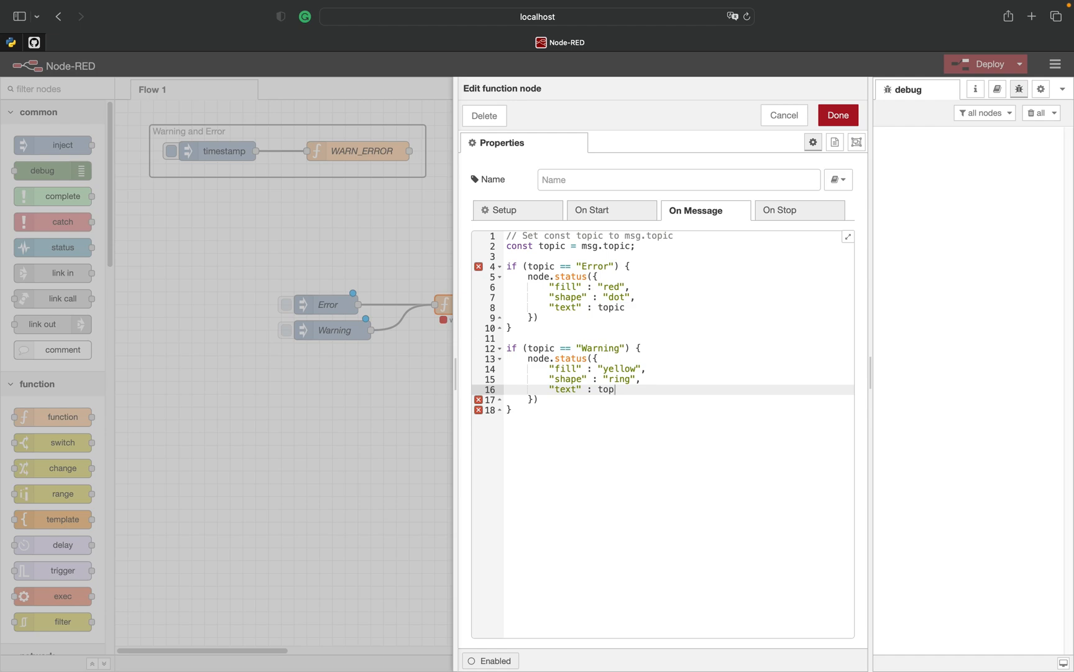
- Save and deploy, then inject Warning to see the yellow status appear
left_click(837, 115)
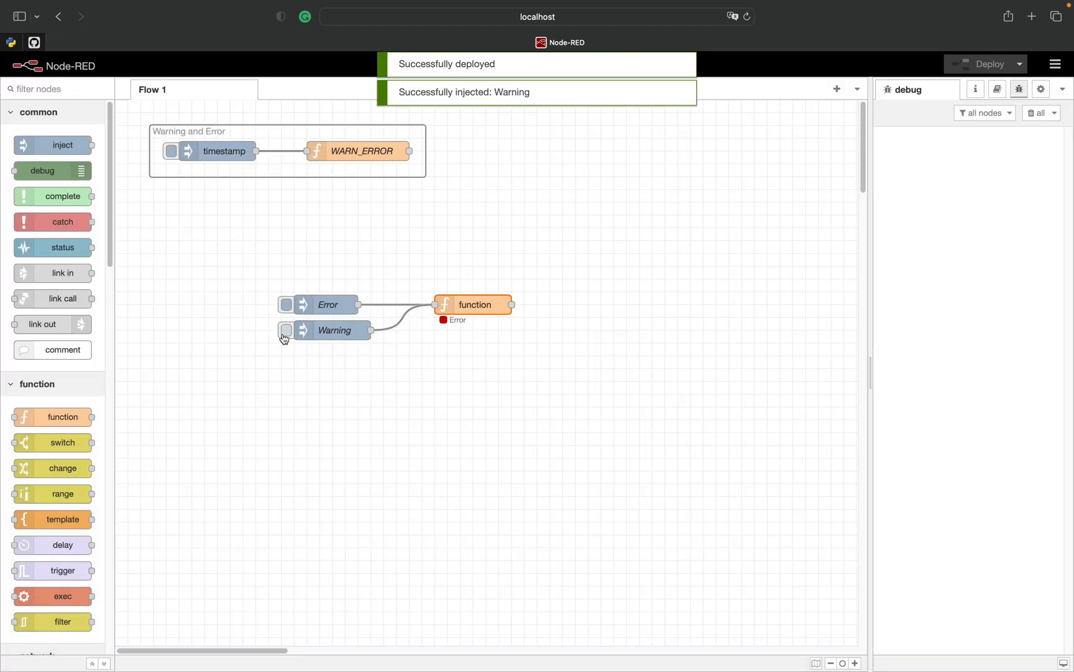
left_click(286, 304)
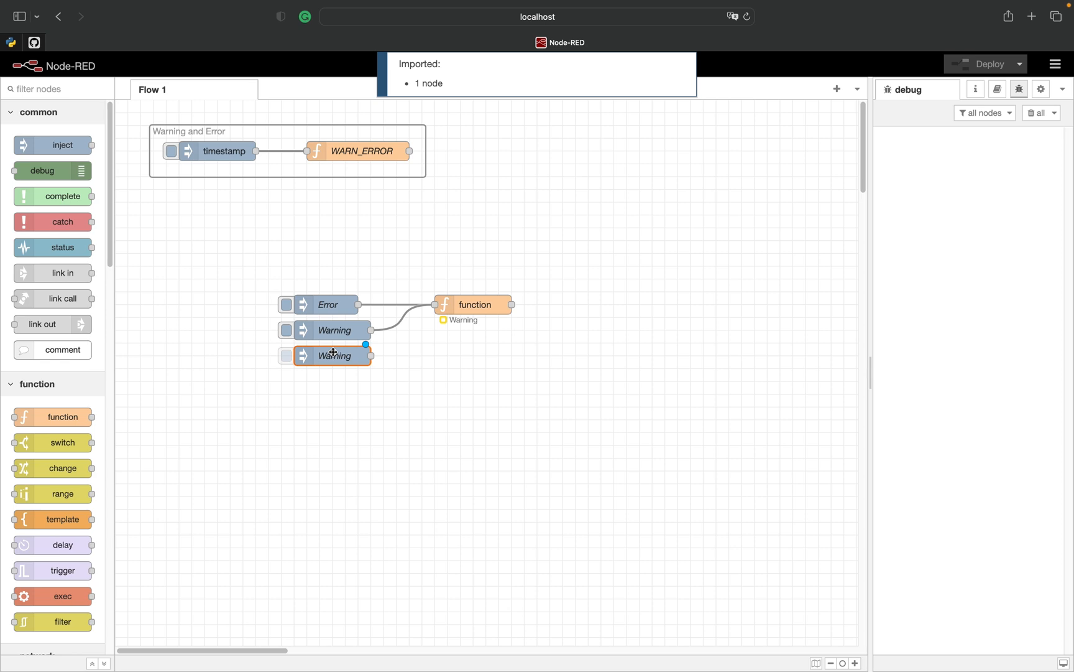
- Configure the copied inject node with name and topic Clear
double_click(335, 355)
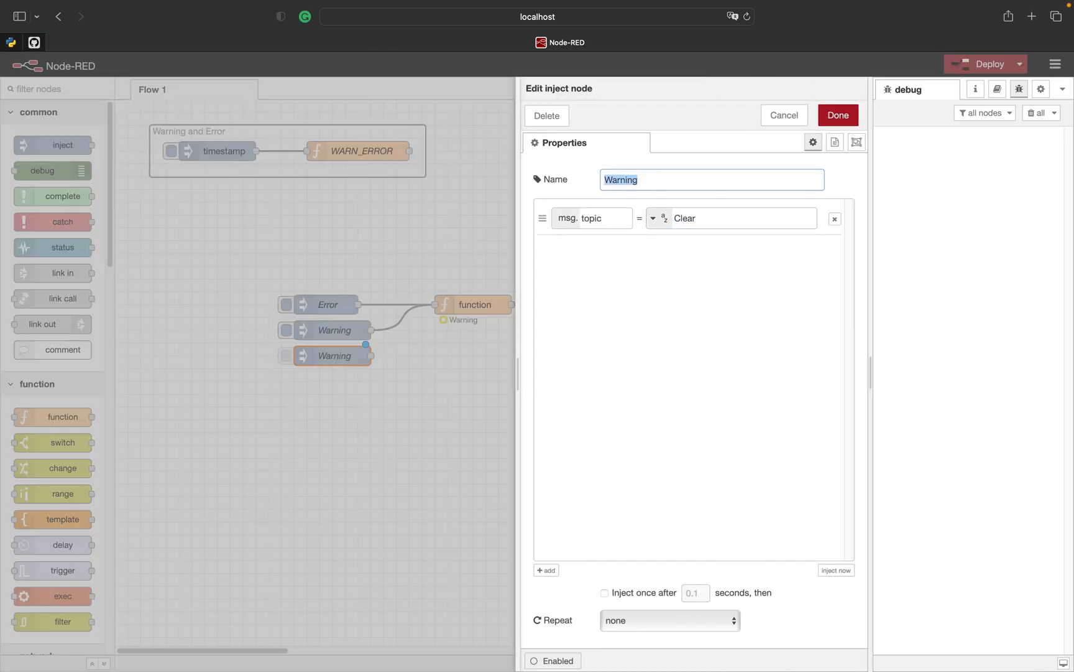
left_click(837, 114)
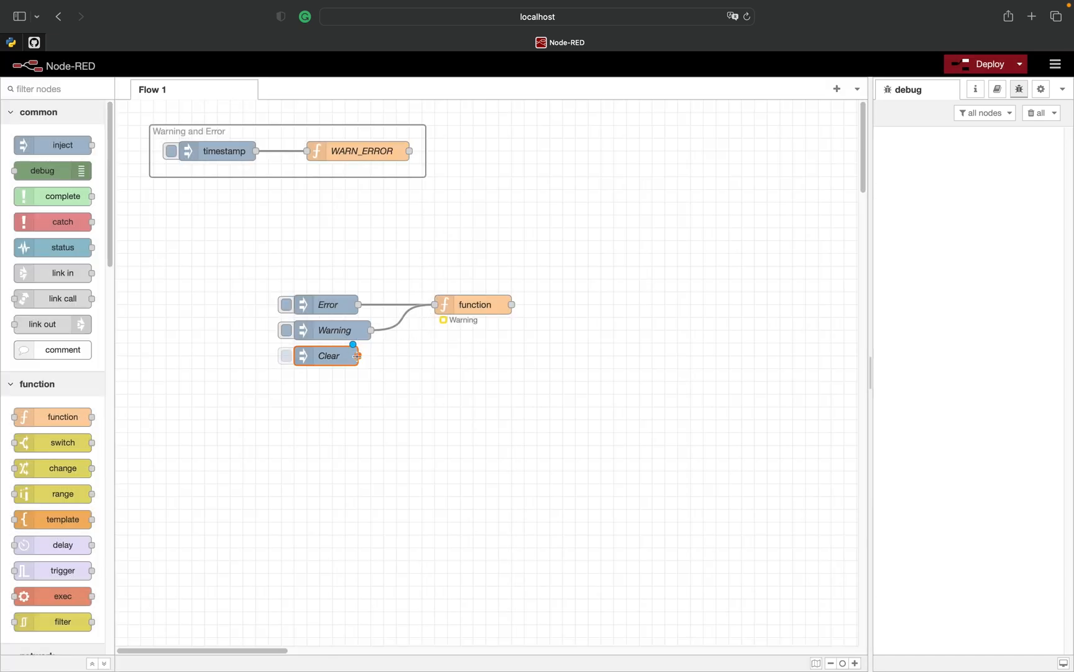
- Add an if (topic == "Clear") block calling node.status({}) and deploy the flow
double_click(473, 304)
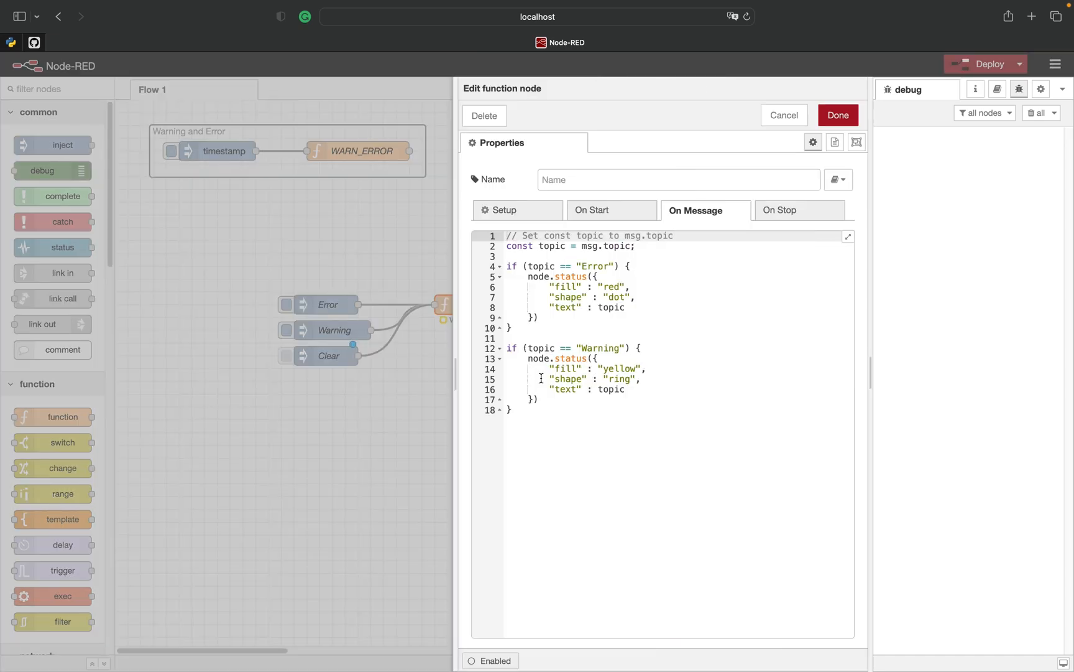
key("Enter")
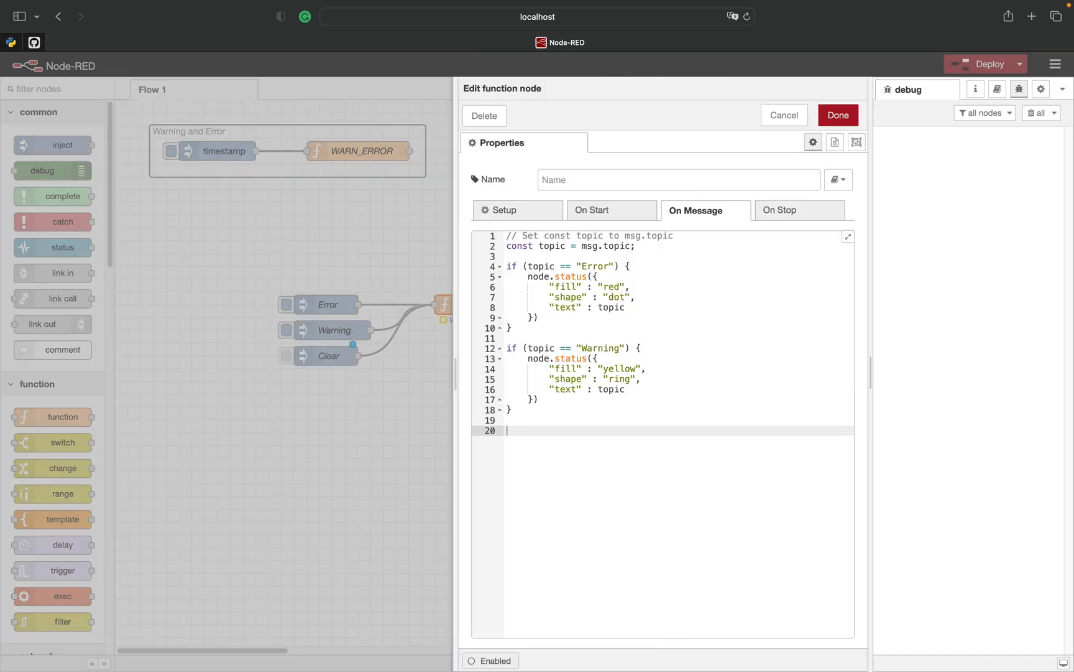
type("if (topic == )")
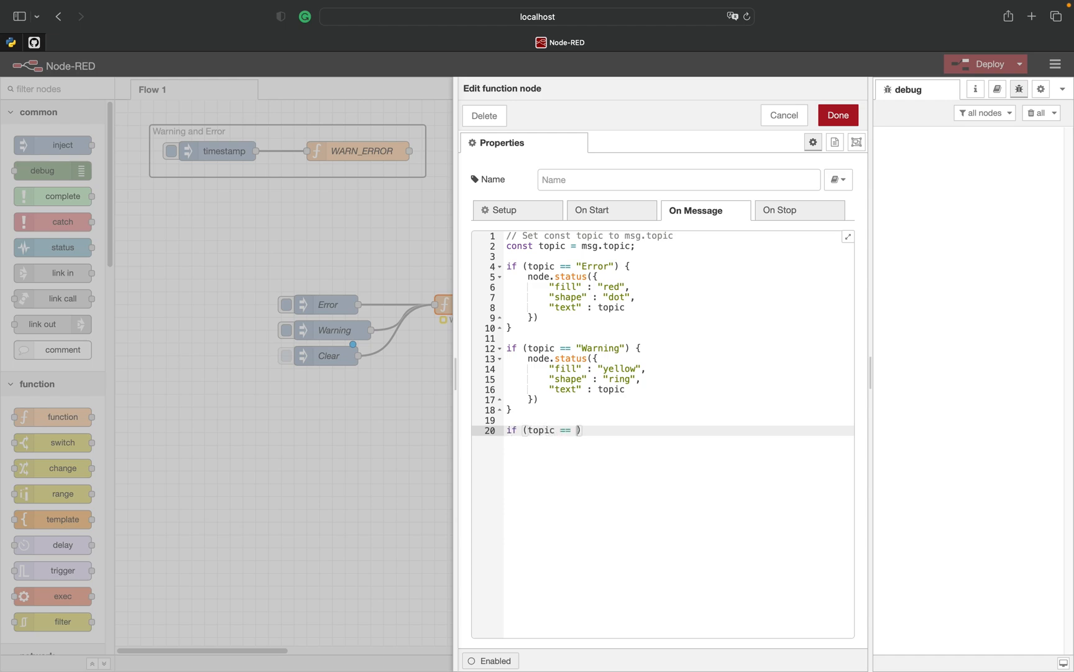
type("\"Clear\")")
type("node.s")
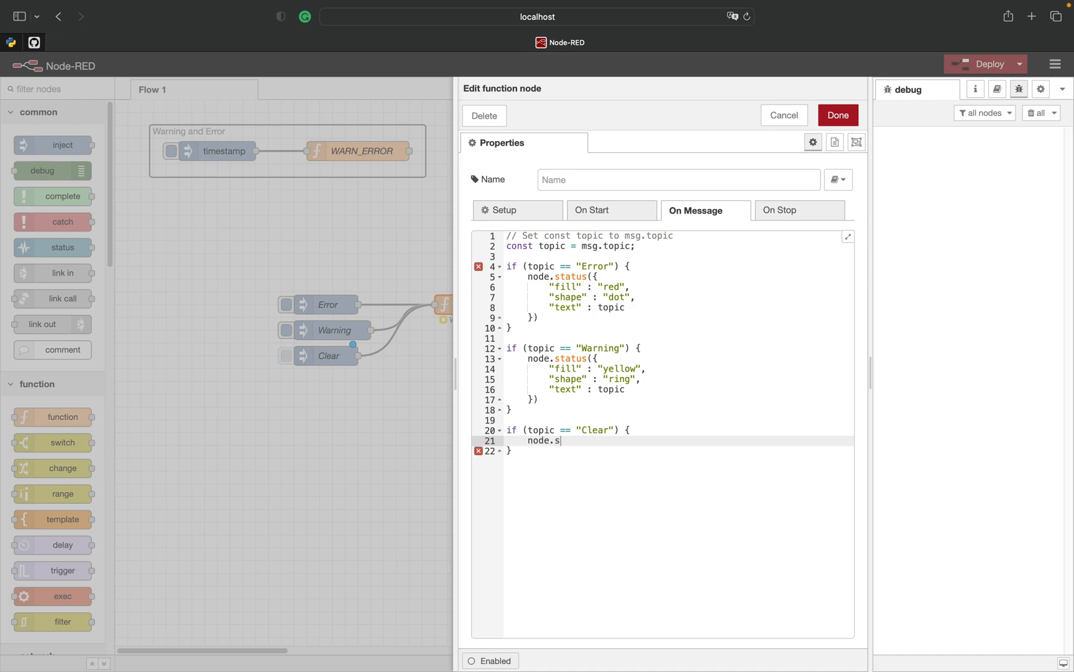
type("tatus({})")
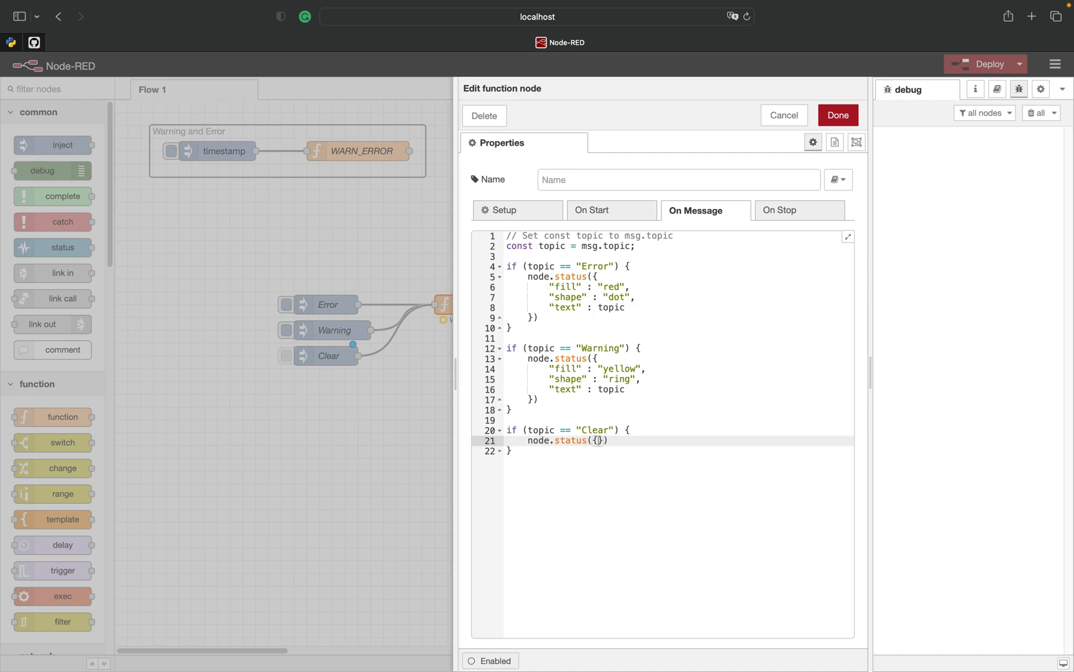
left_click(836, 115)
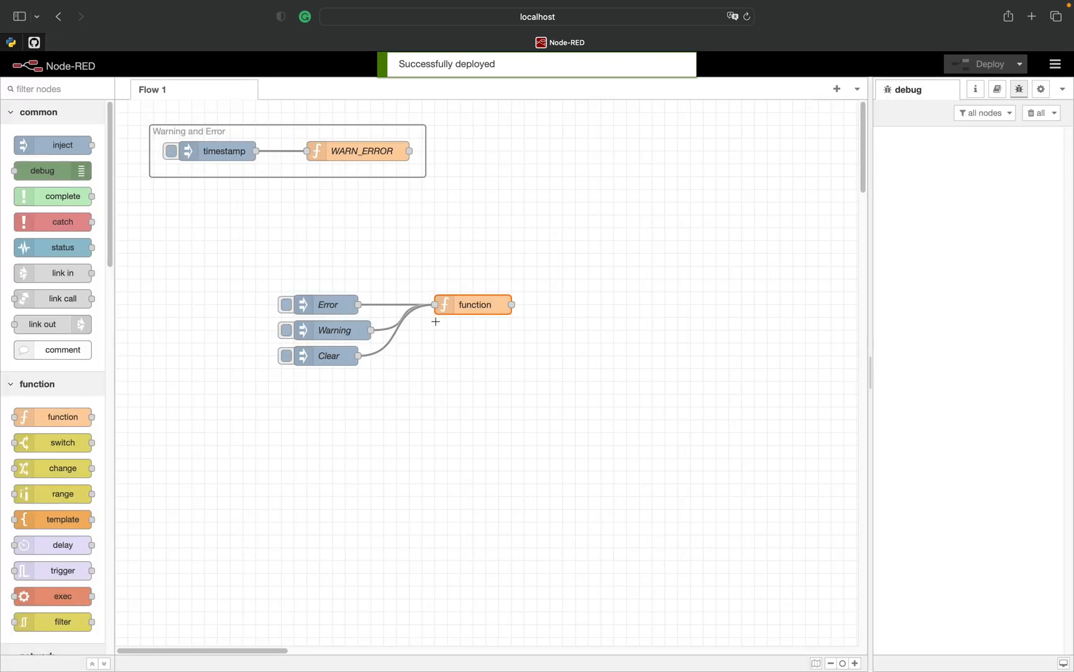
- Inject Warning then Clear so the yellow status appears and is removed
left_click(286, 304)
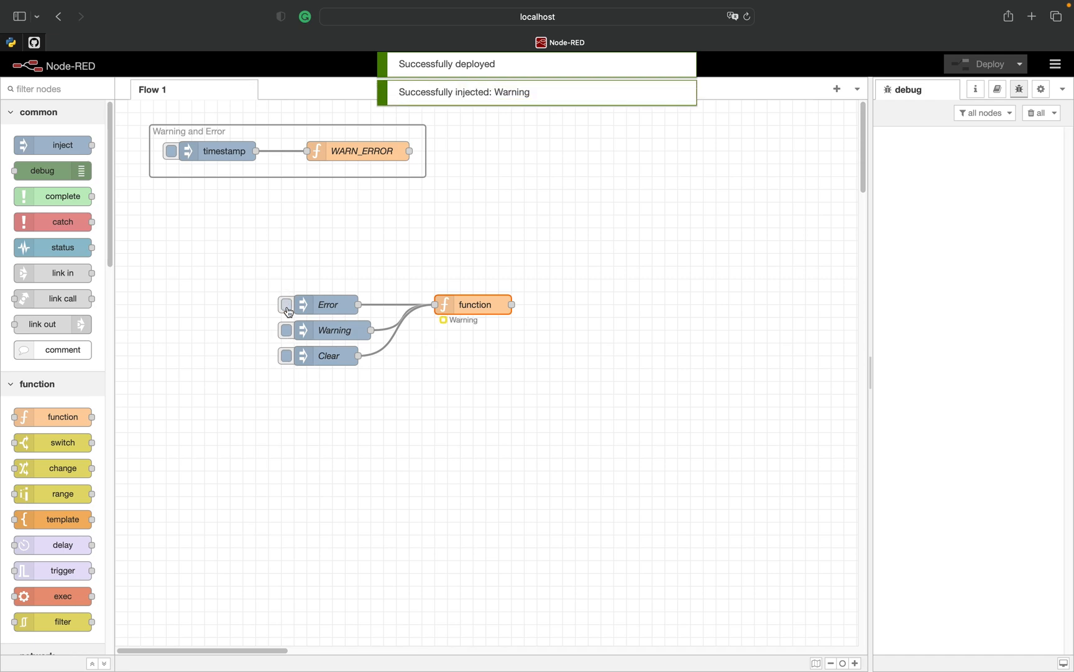
left_click(286, 354)
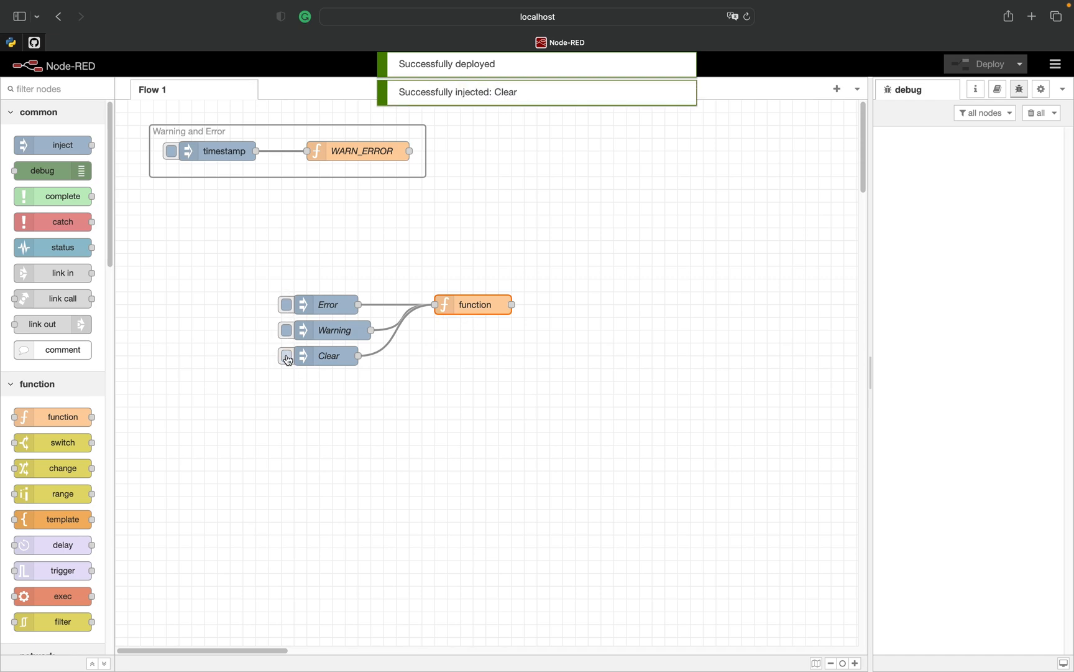